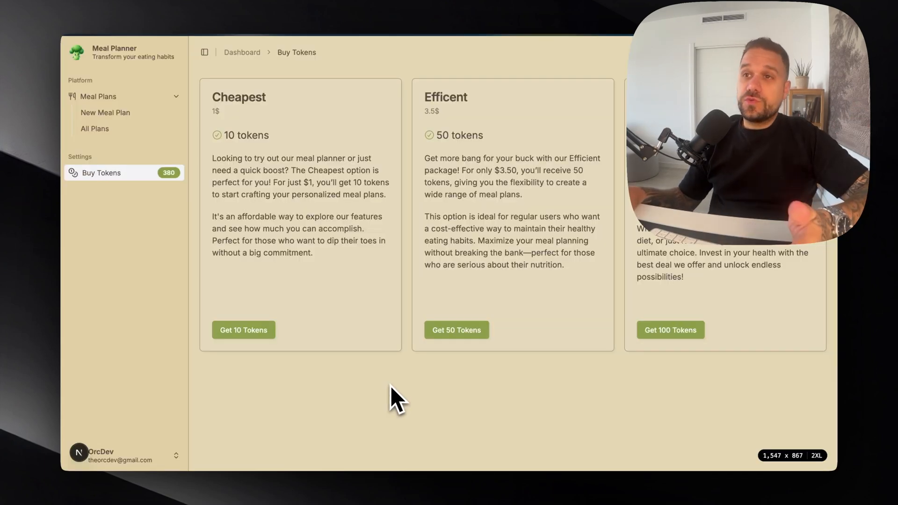
{"action": "mouse_move", "coordinate": [358, 215]}
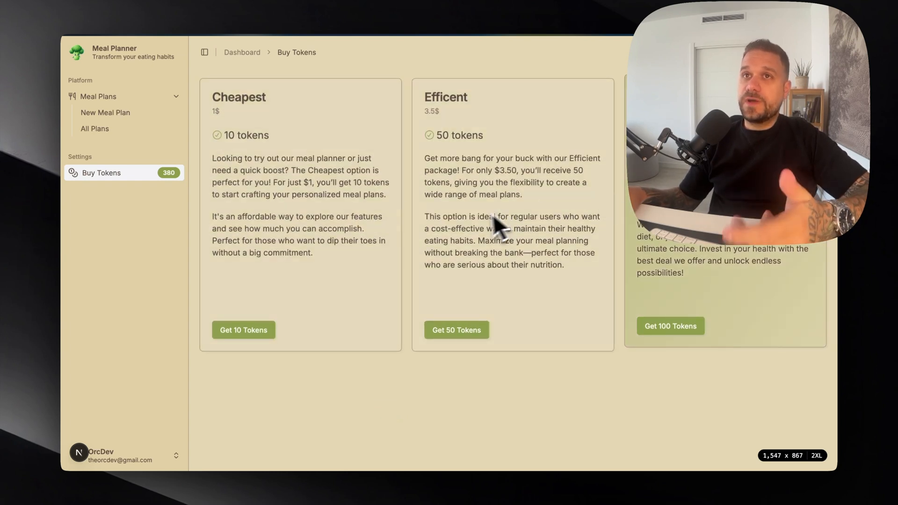
{"action": "mouse_move", "coordinate": [423, 395]}
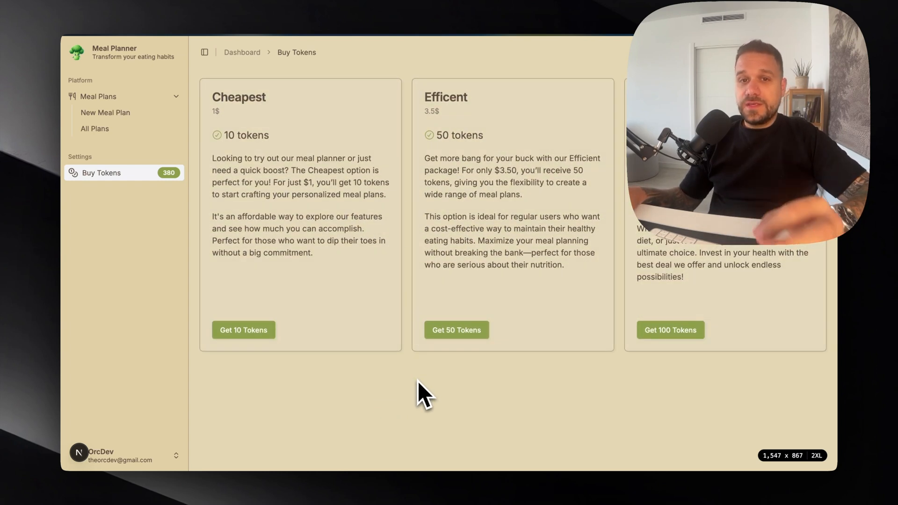
{"action": "mouse_move", "coordinate": [169, 461]}
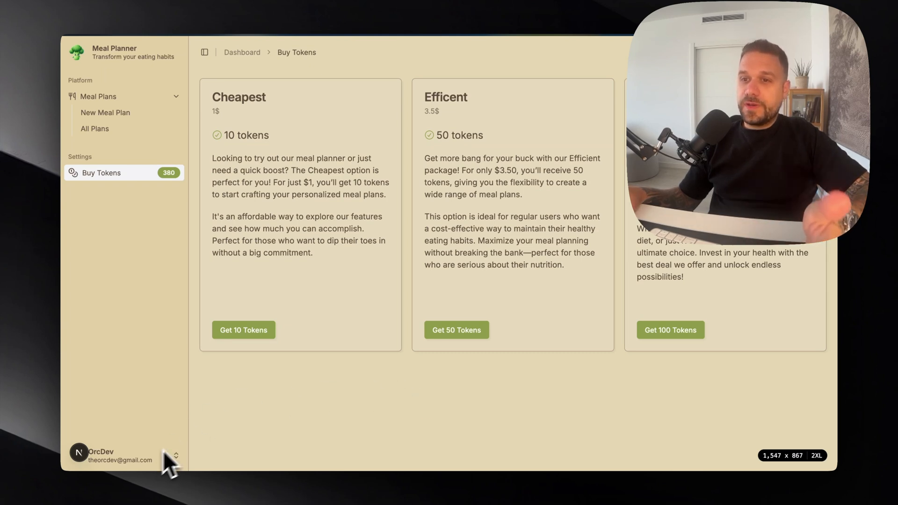
{"action": "mouse_move", "coordinate": [406, 289]}
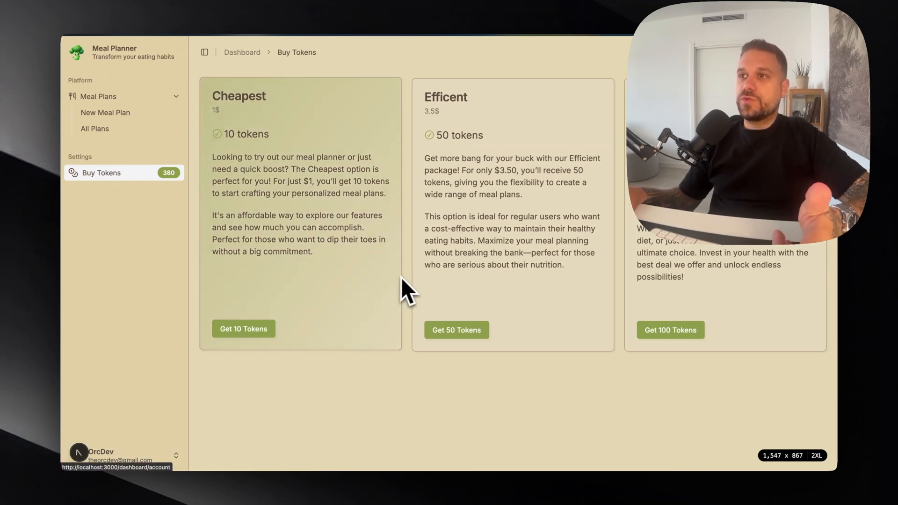
{"action": "mouse_move", "coordinate": [389, 217]}
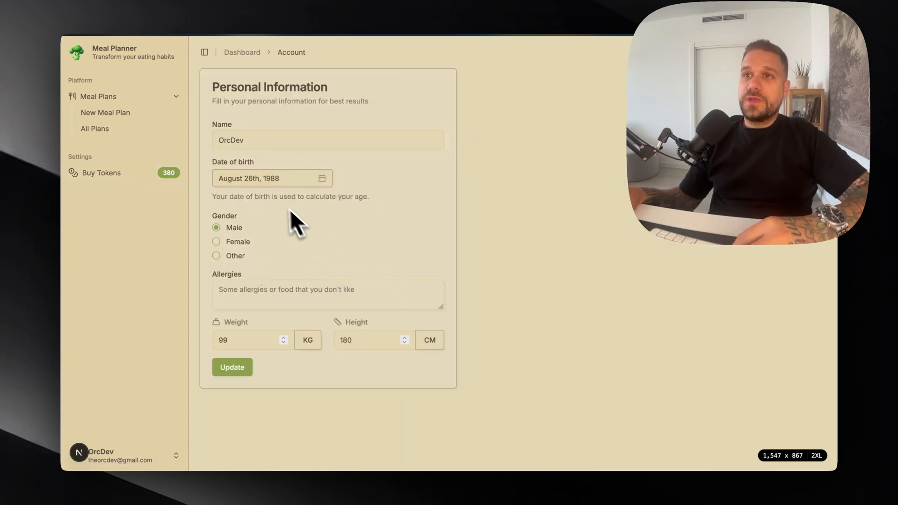
{"action": "mouse_move", "coordinate": [275, 181]}
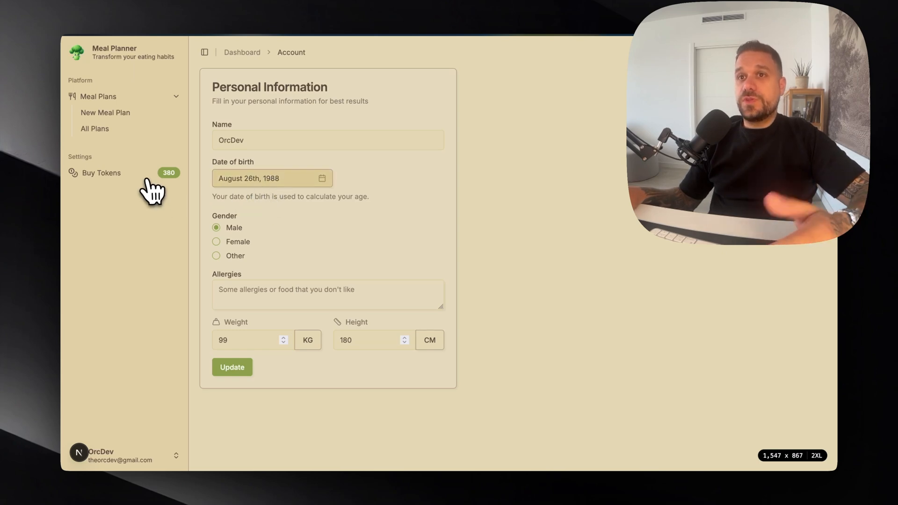
{"action": "mouse_move", "coordinate": [102, 173]}
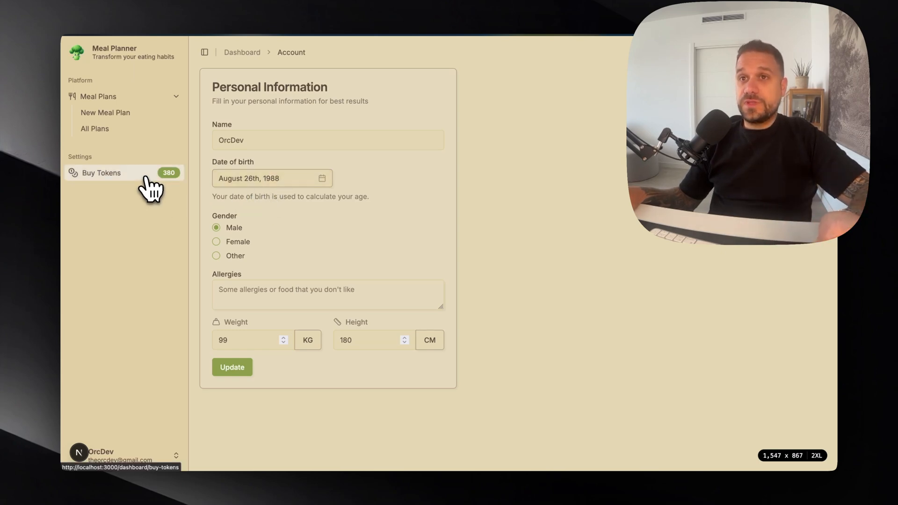
Start a new sandbox product named 'fas' from the Products section
{"action": "left_click", "coordinate": [101, 172]}
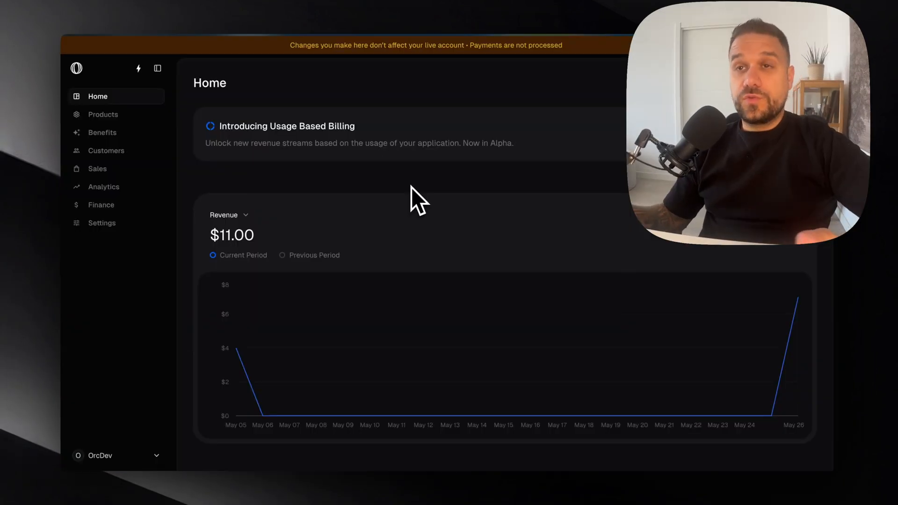
{"action": "mouse_move", "coordinate": [129, 121]}
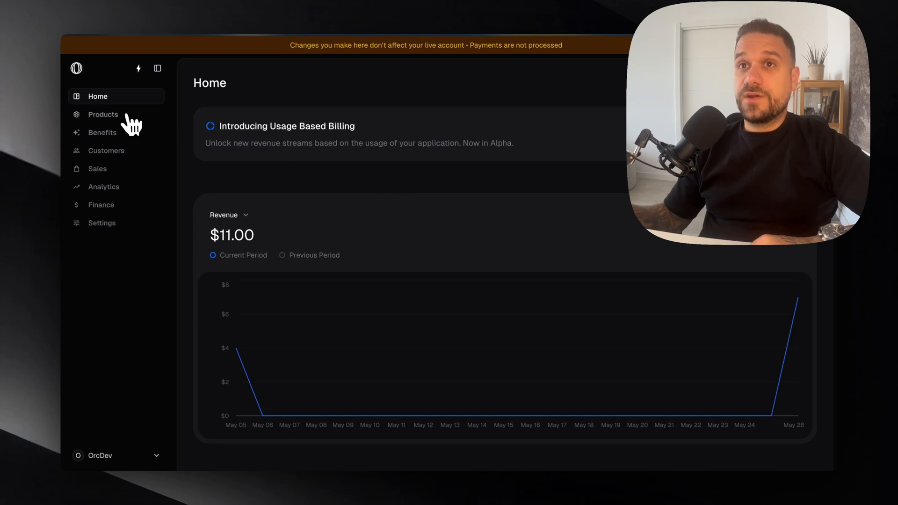
{"action": "left_click", "coordinate": [103, 114]}
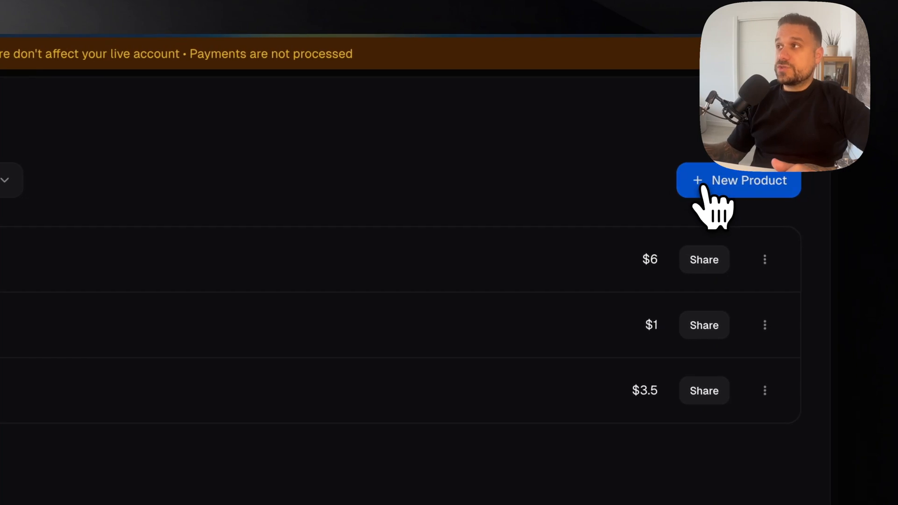
{"action": "left_click", "coordinate": [738, 180]}
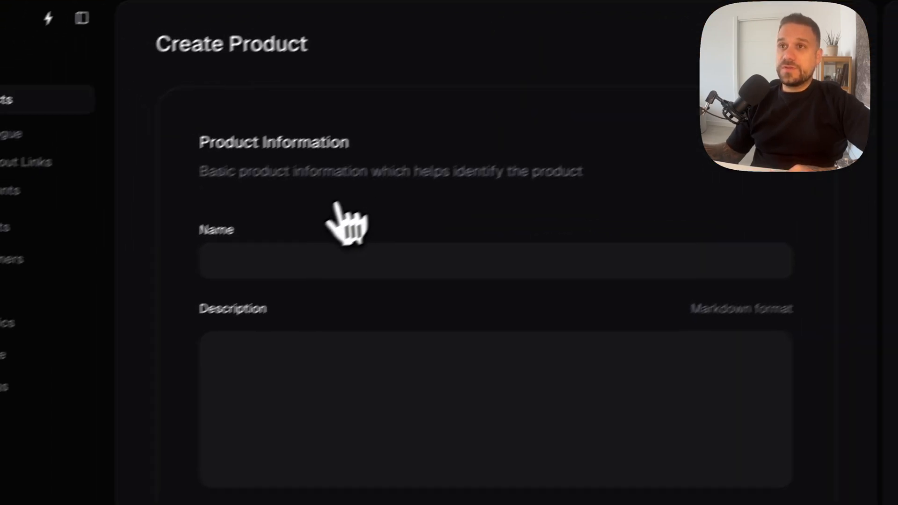
{"action": "type", "text": "fas"}
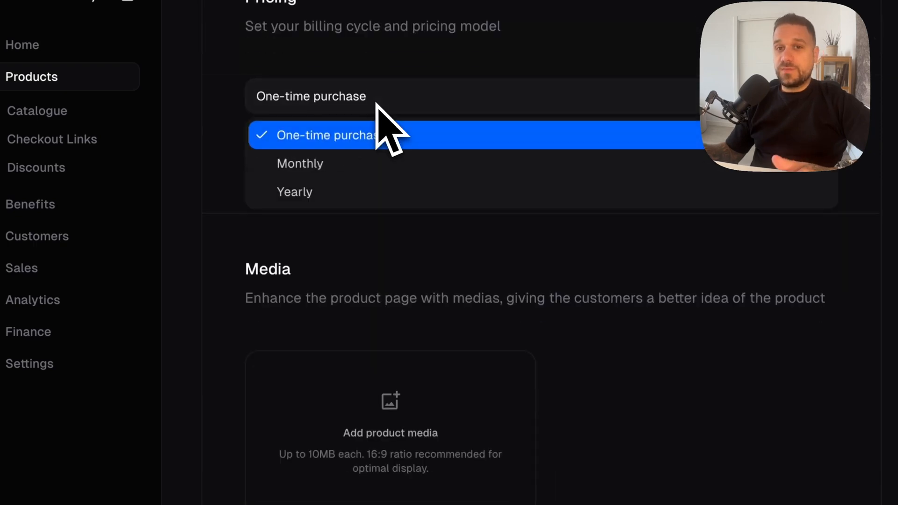
Make the product a one-time purchase with fixed pricing, then return to Products
{"action": "left_click", "coordinate": [329, 135]}
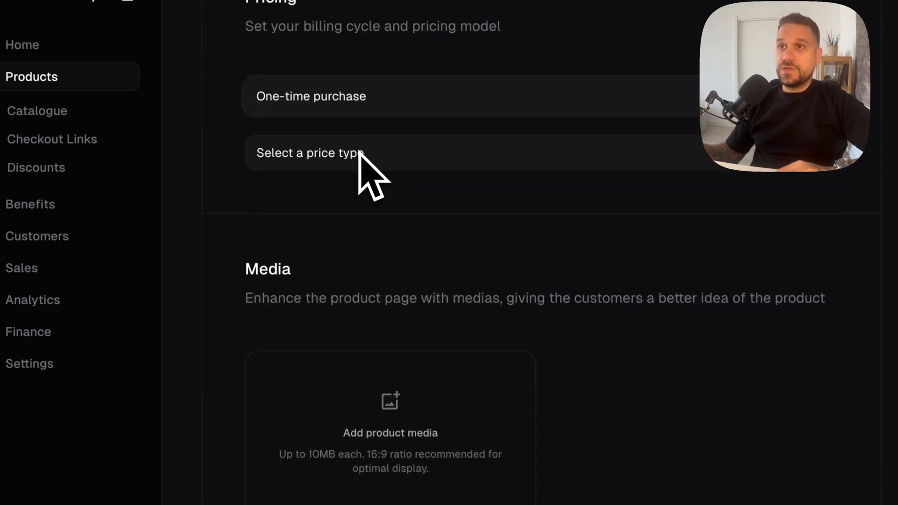
{"action": "left_click", "coordinate": [311, 153]}
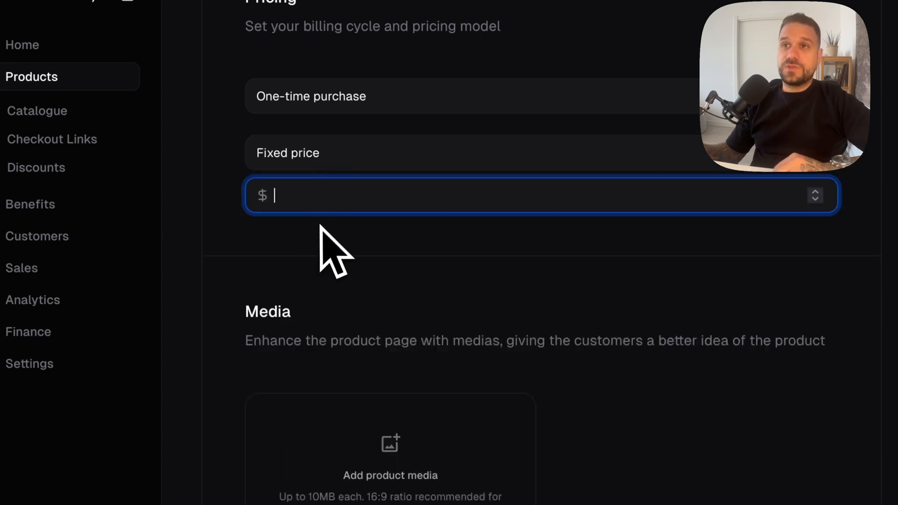
{"action": "scroll", "scroll_direction": "down", "scroll_amount": 3}
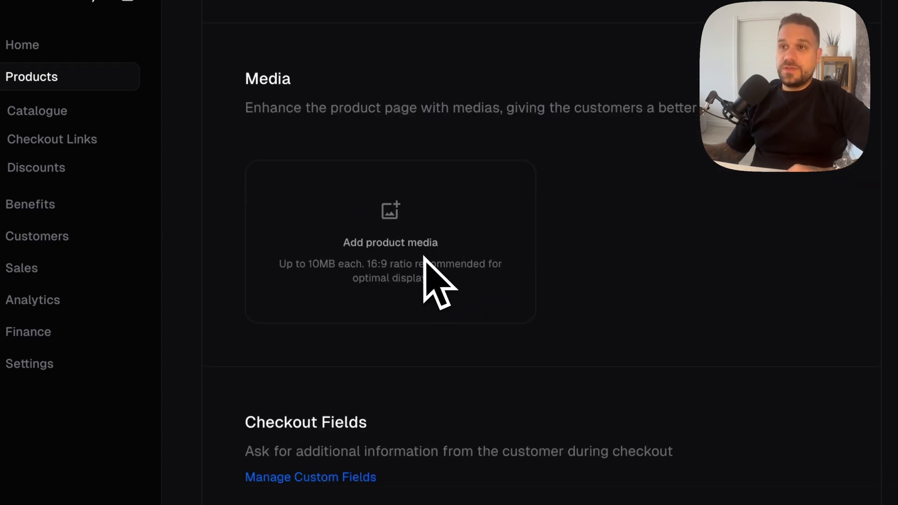
{"action": "scroll", "scroll_direction": "down", "scroll_amount": 3}
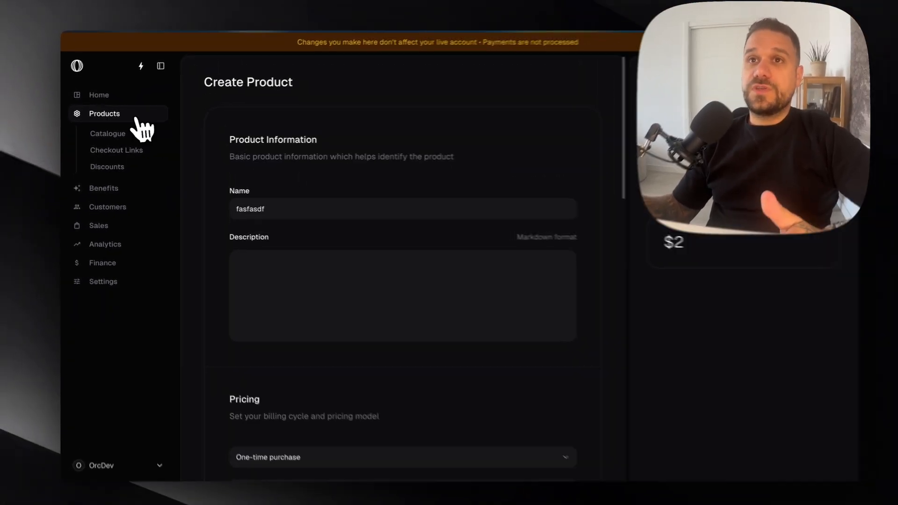
{"action": "left_click", "coordinate": [107, 133]}
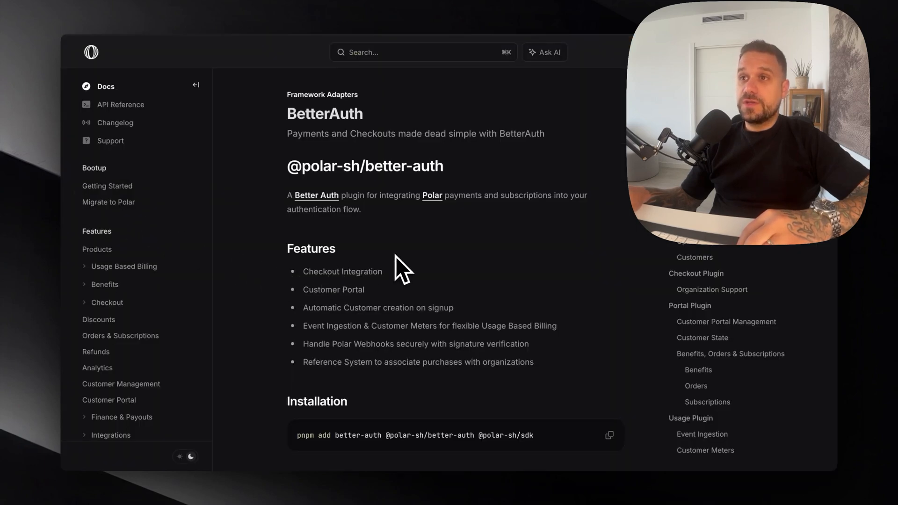
{"action": "mouse_move", "coordinate": [398, 255]}
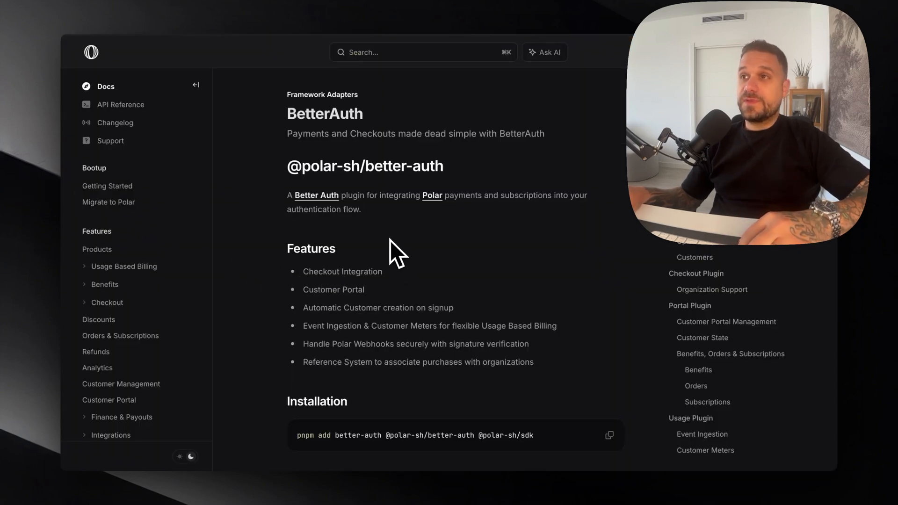
Scroll the BetterAuth adapter page down to its Installation and Preparation sections
{"action": "scroll", "scroll_direction": "down", "scroll_amount": 3}
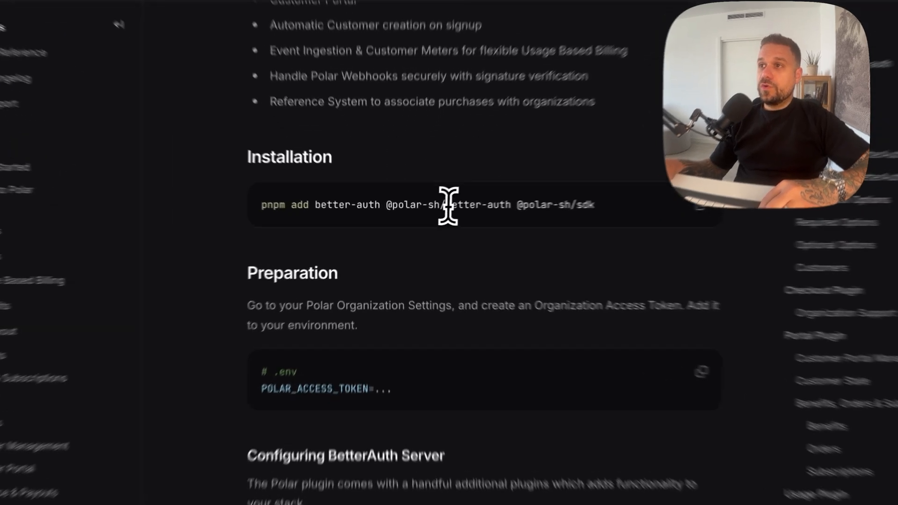
{"action": "scroll", "scroll_direction": "down", "scroll_amount": 3}
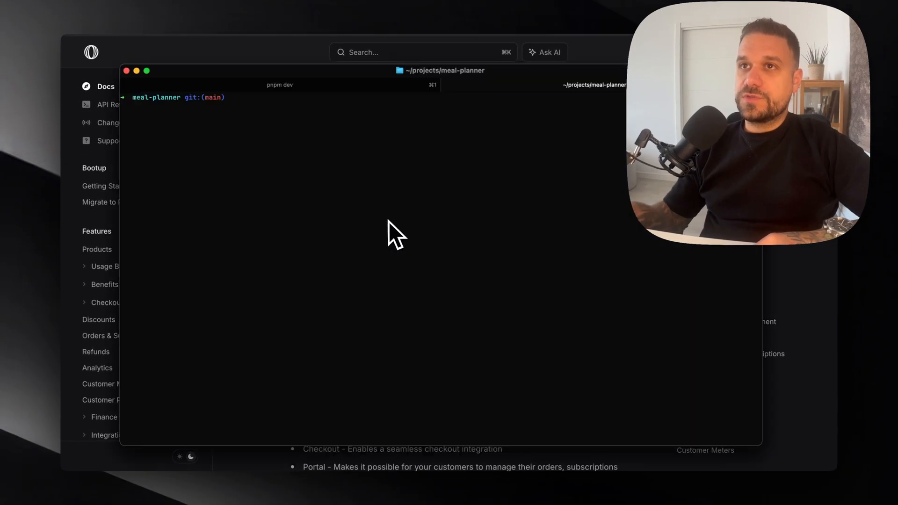
{"action": "type", "text": "pnpm add better-auth @polar-sh/better-auth @polar-sh/sdk"}
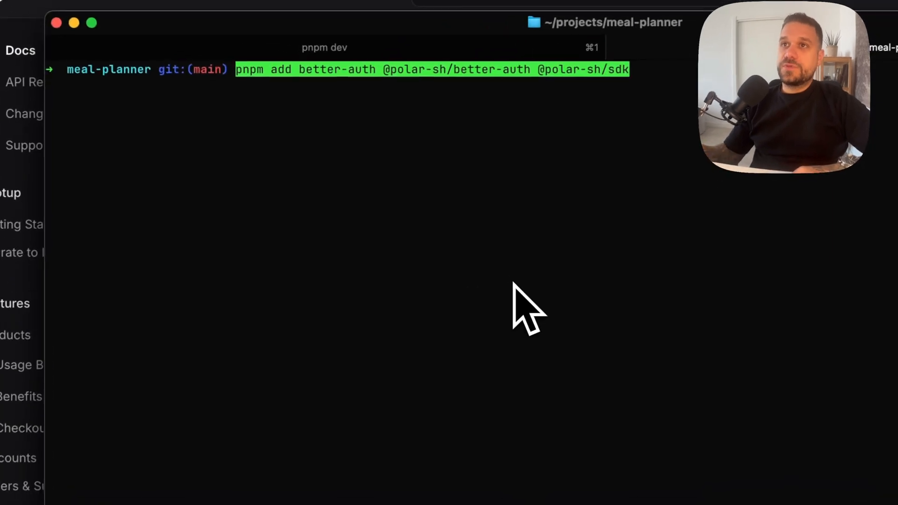
{"action": "key", "text": "Return"}
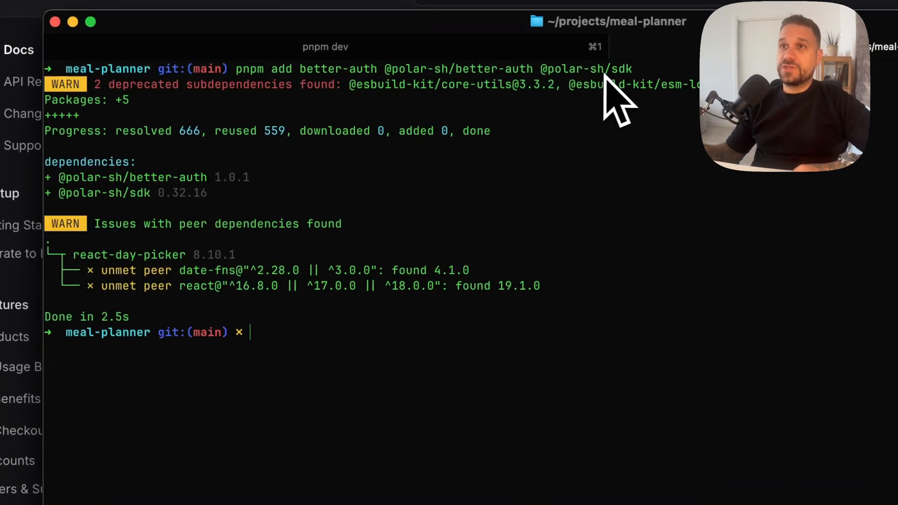
{"action": "mouse_move", "coordinate": [309, 350]}
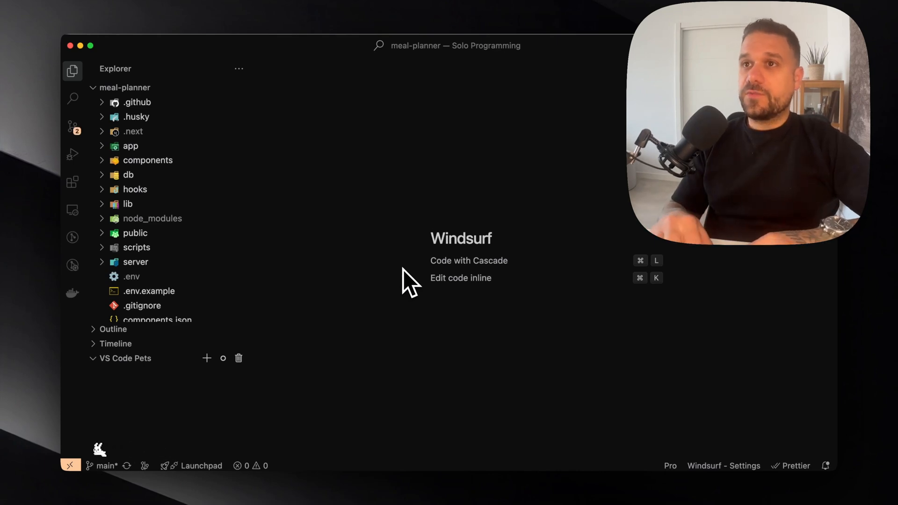
Add a # Polar section with an empty POLAR_ACCESS_TOKEN= line to .env.example
{"action": "left_click", "coordinate": [148, 291]}
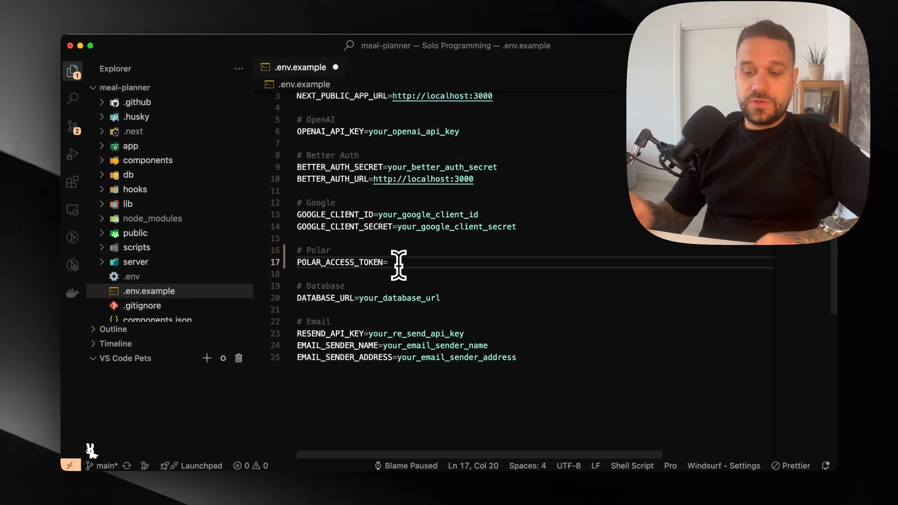
{"action": "type", "text": "polar_access_token"}
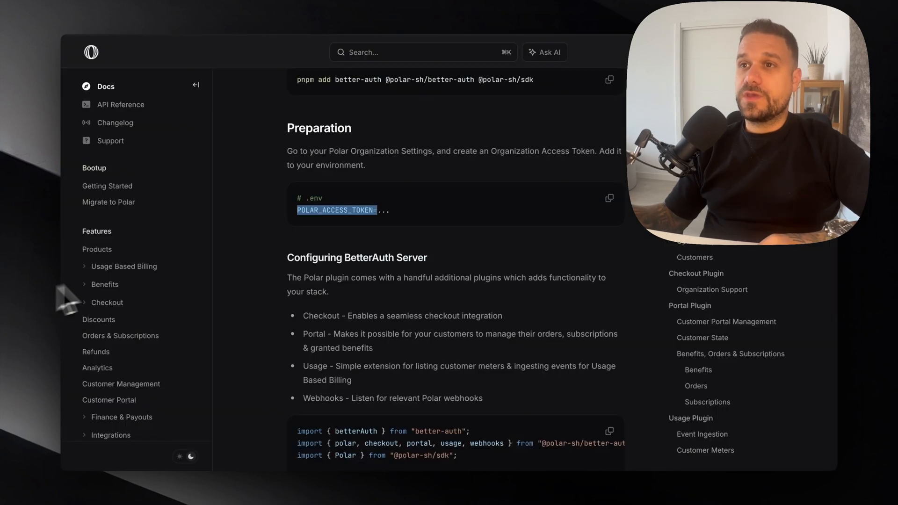
{"action": "scroll", "scroll_direction": "down", "scroll_amount": 3}
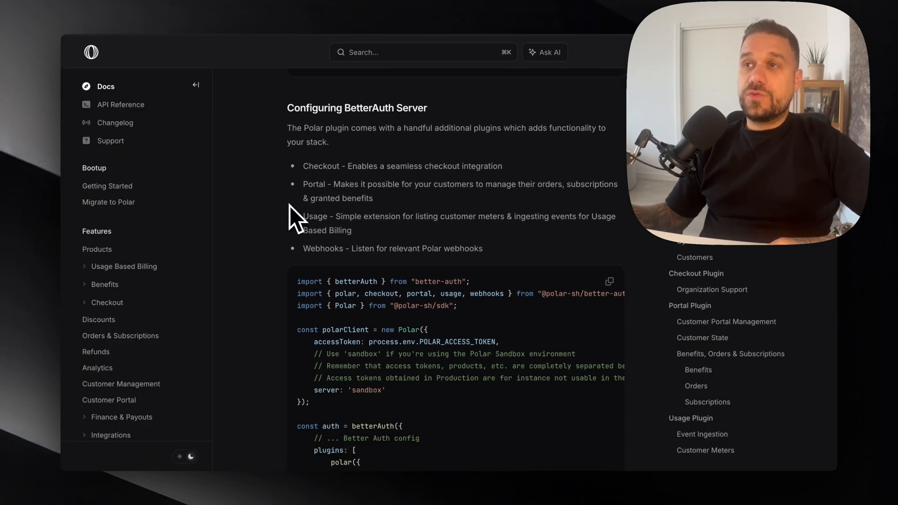
{"action": "scroll", "scroll_direction": "down", "scroll_amount": 3}
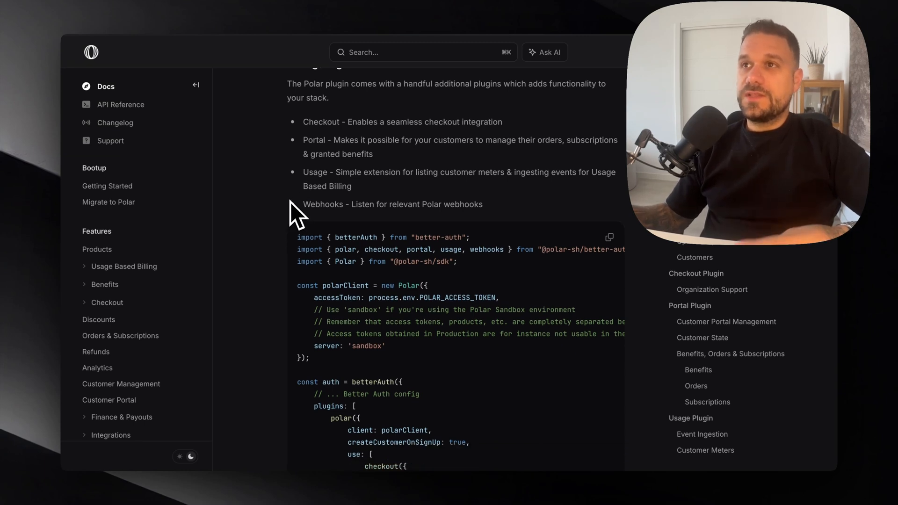
{"action": "scroll", "scroll_direction": "down", "scroll_amount": 3}
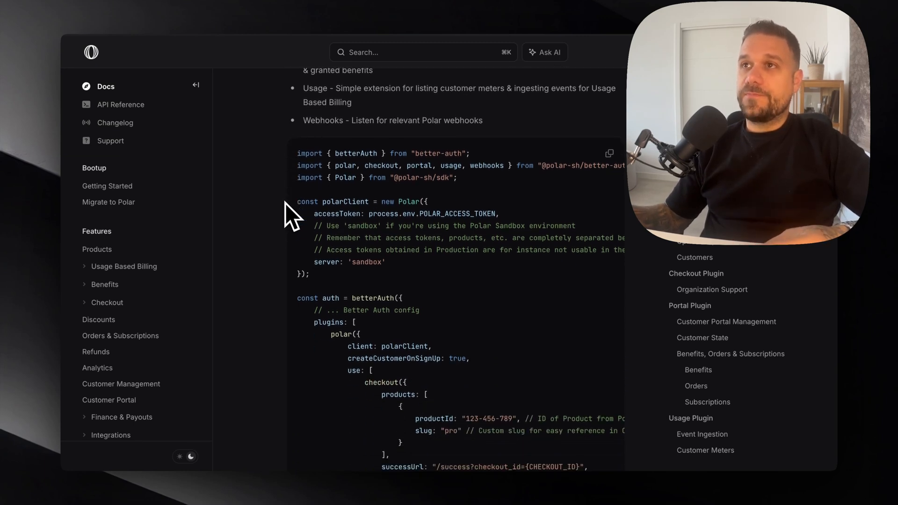
{"action": "scroll", "scroll_direction": "up", "scroll_amount": 3}
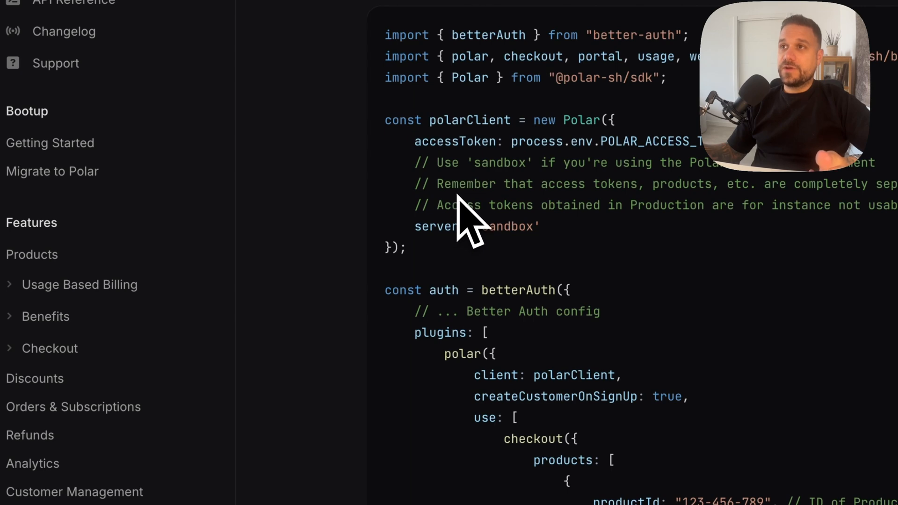
{"action": "mouse_move", "coordinate": [444, 286]}
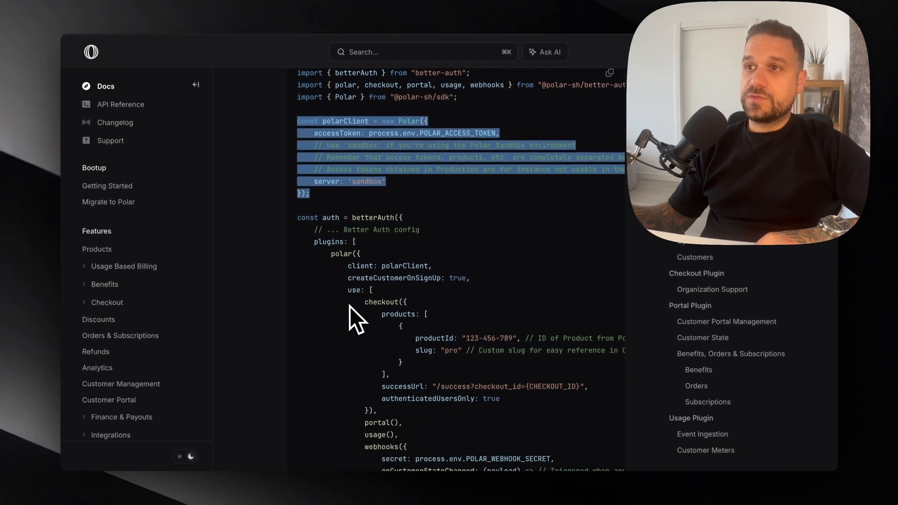
{"action": "scroll", "scroll_direction": "down", "scroll_amount": 3}
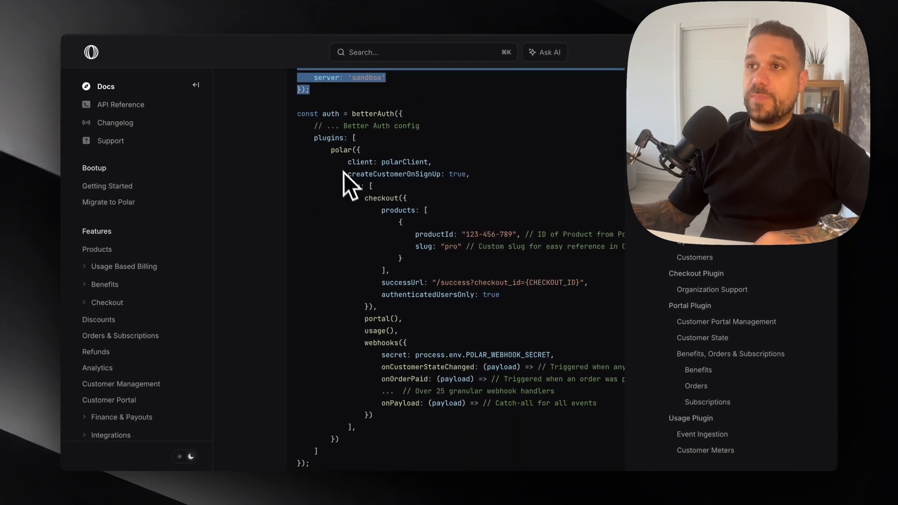
{"action": "mouse_move", "coordinate": [340, 172]}
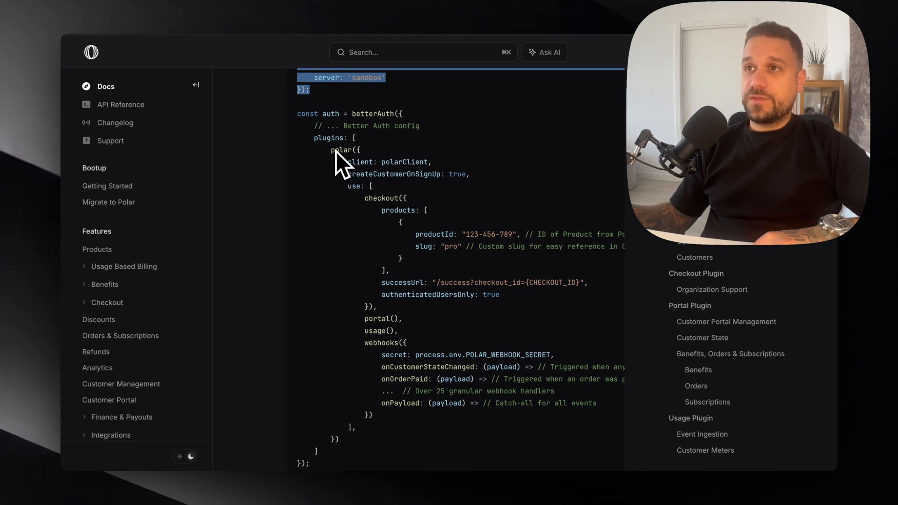
{"action": "scroll", "scroll_direction": "up", "scroll_amount": 3}
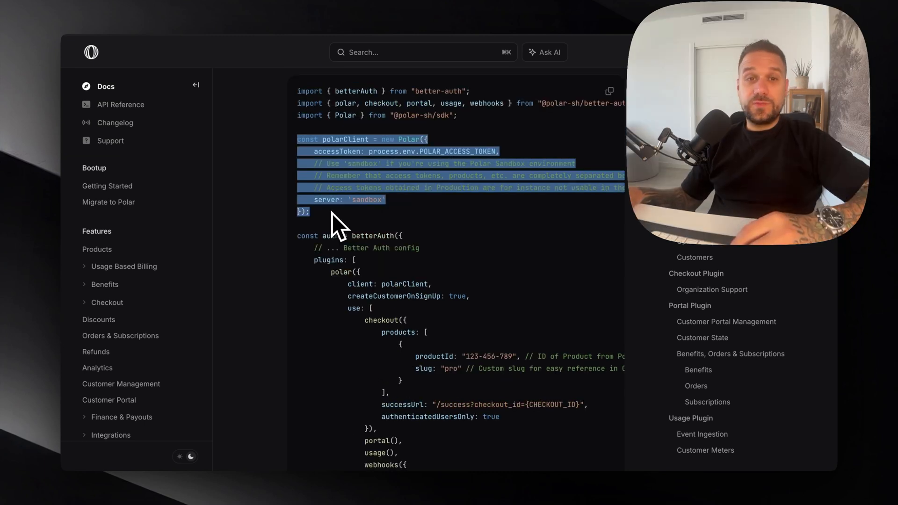
{"action": "scroll", "scroll_direction": "down", "scroll_amount": 3}
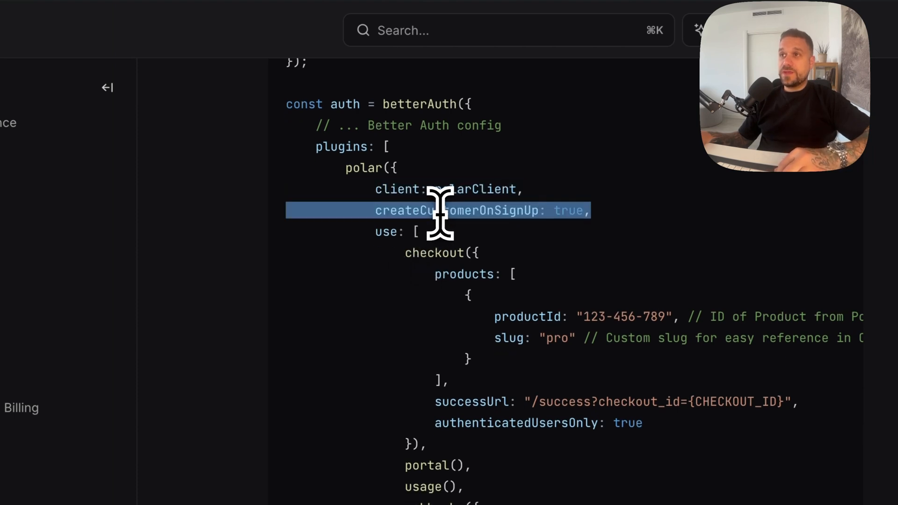
{"action": "mouse_move", "coordinate": [464, 269]}
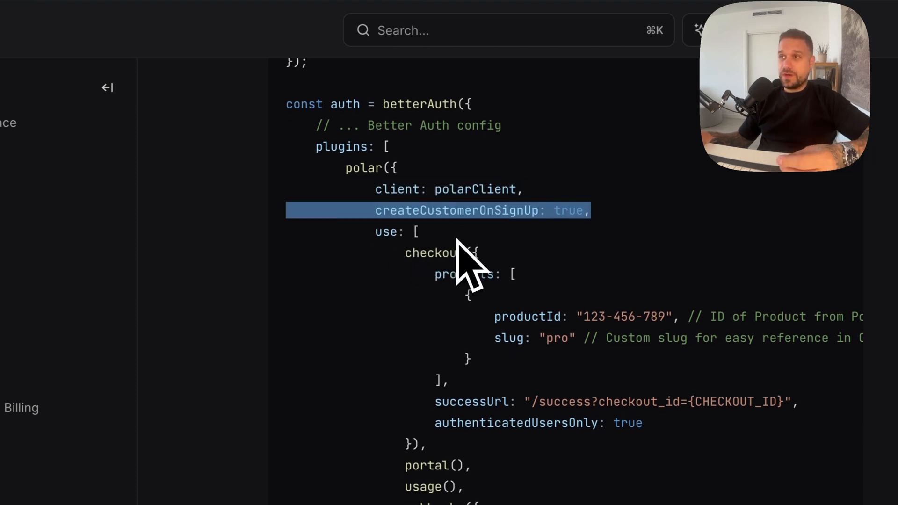
{"action": "mouse_move", "coordinate": [478, 260]}
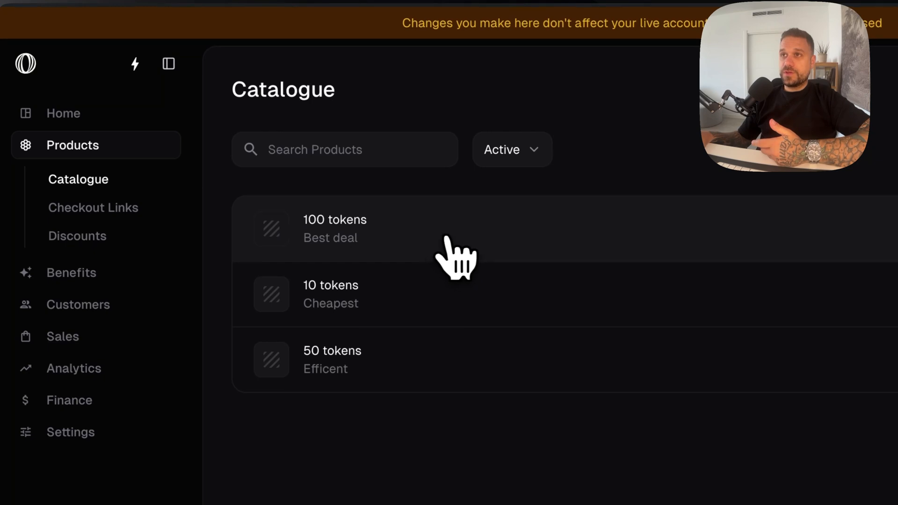
Show the sandbox catalogue with the 10, 50 and 100 tokens products
{"action": "left_click", "coordinate": [335, 229]}
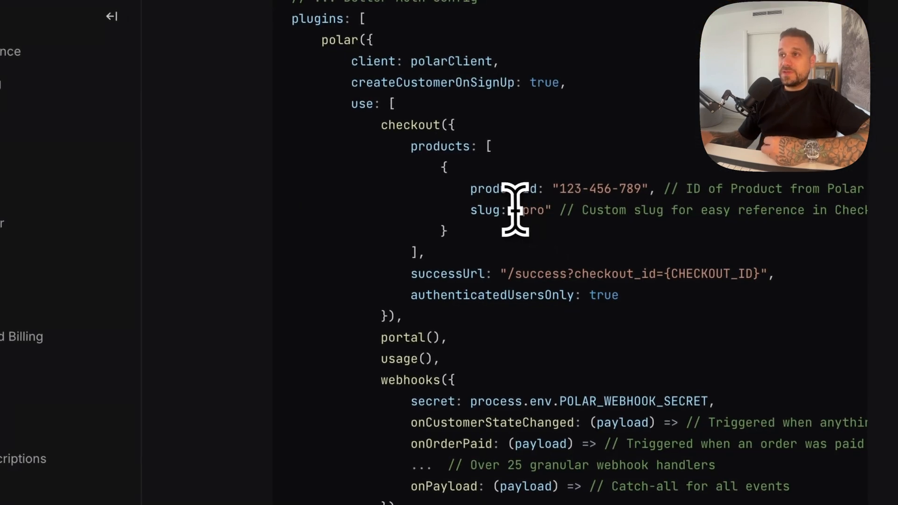
Scroll through the docs' checkout plugin code, highlighting the CHECKOUT_ID placeholder in the success URL
{"action": "scroll", "scroll_direction": "left", "scroll_amount": 3}
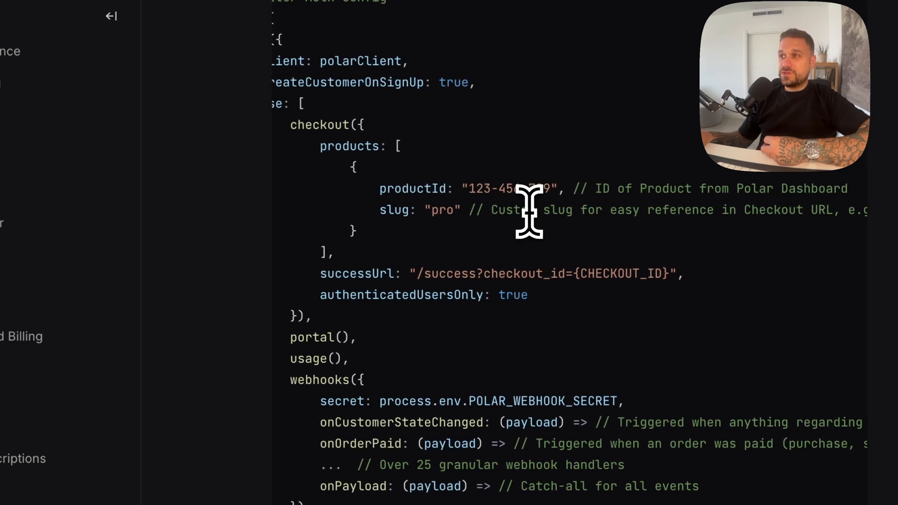
{"action": "scroll", "scroll_direction": "right", "scroll_amount": 3}
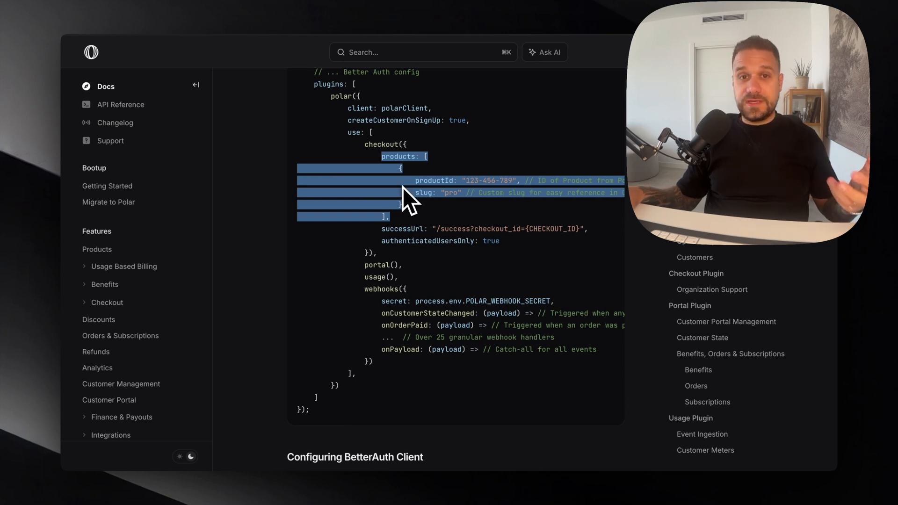
{"action": "mouse_move", "coordinate": [411, 214]}
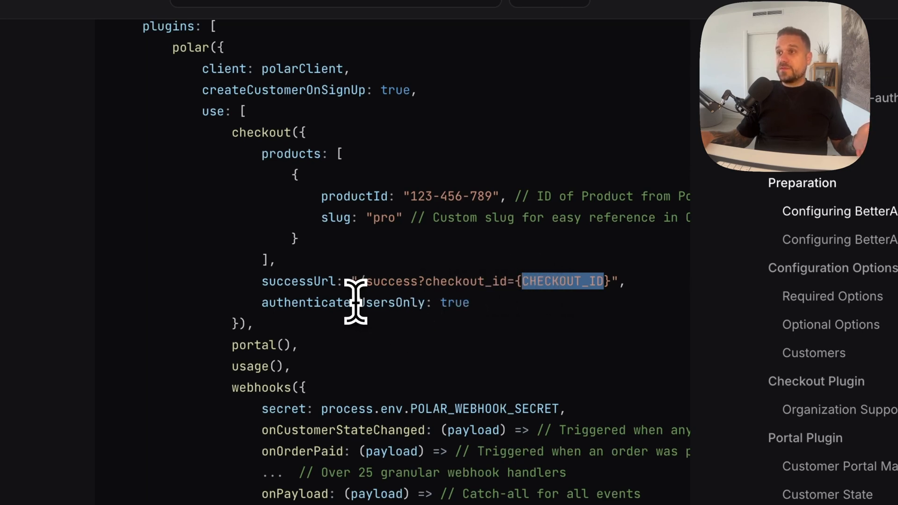
{"action": "double_click", "coordinate": [342, 302]}
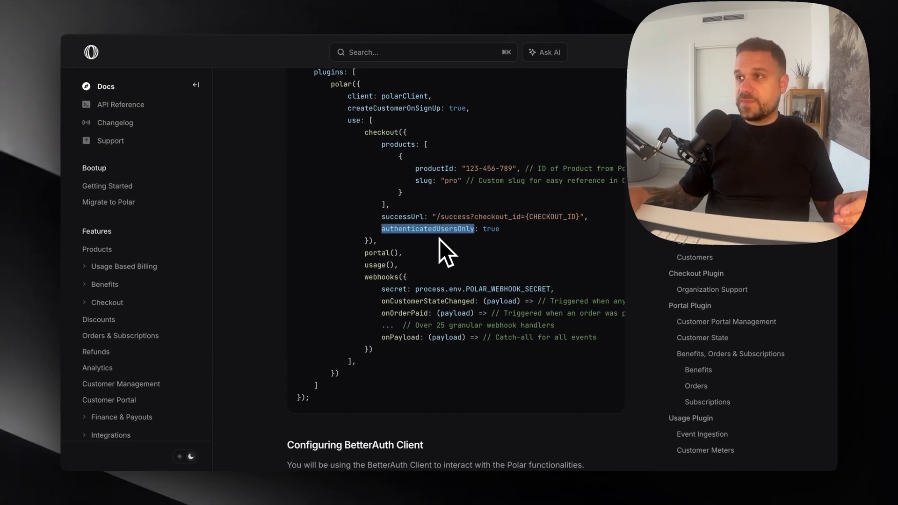
{"action": "scroll", "scroll_direction": "down", "scroll_amount": 3}
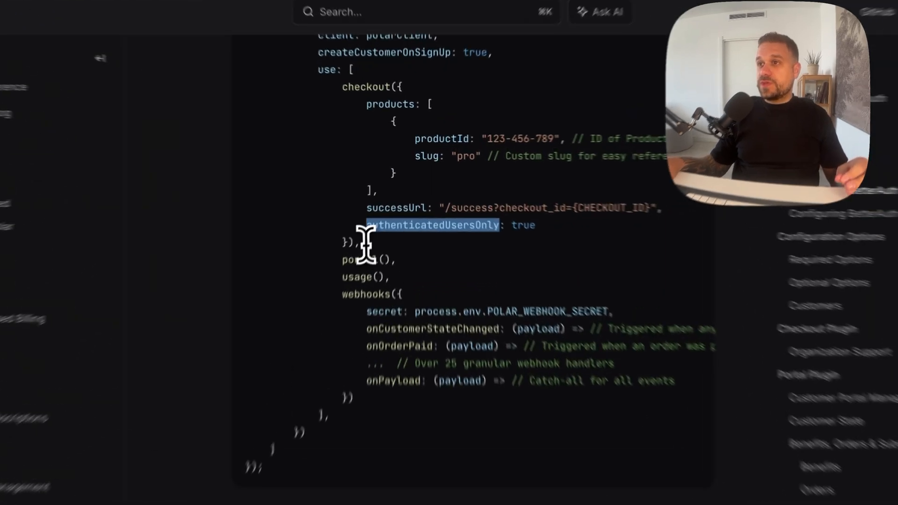
{"action": "scroll", "scroll_direction": "up", "scroll_amount": 3}
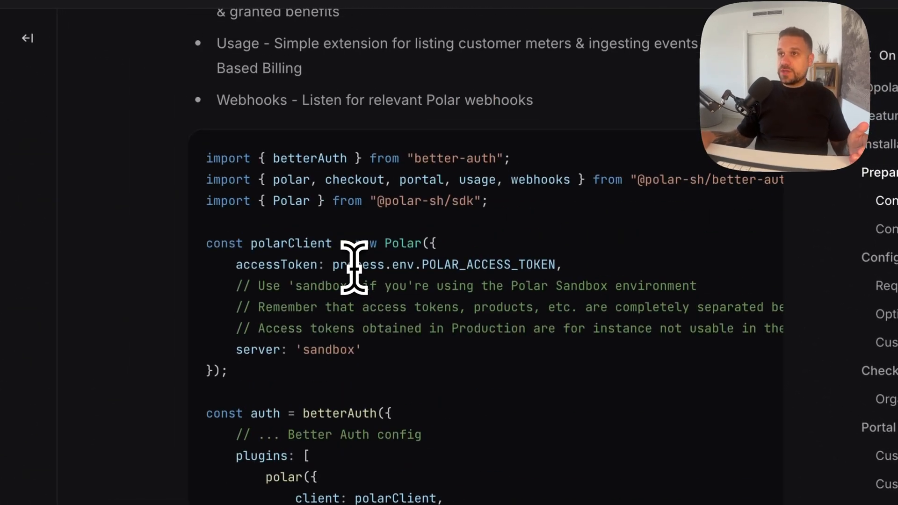
{"action": "scroll", "scroll_direction": "up", "scroll_amount": 3}
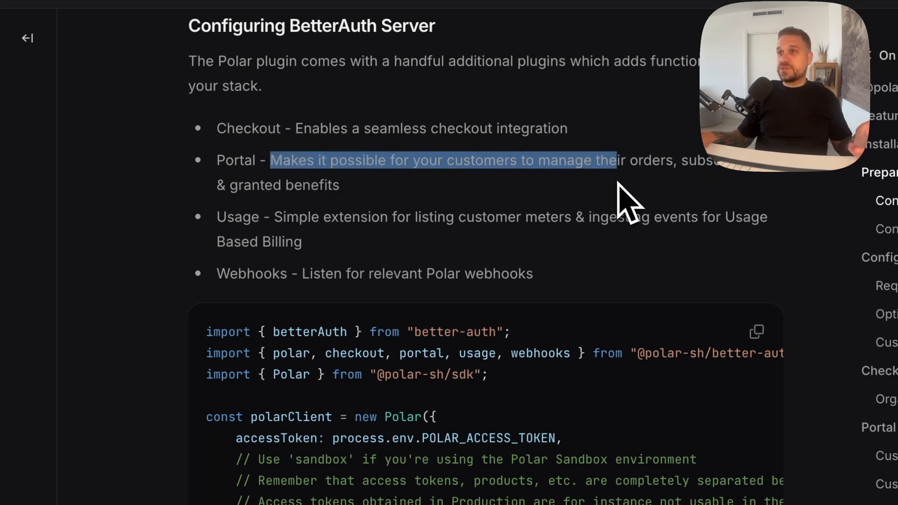
{"action": "scroll", "scroll_direction": "down", "scroll_amount": 3}
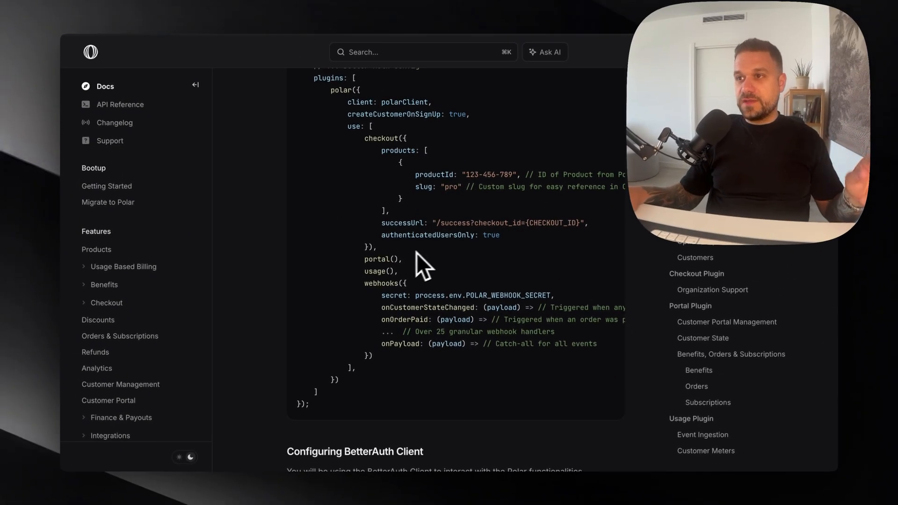
{"action": "scroll", "scroll_direction": "up", "scroll_amount": 3}
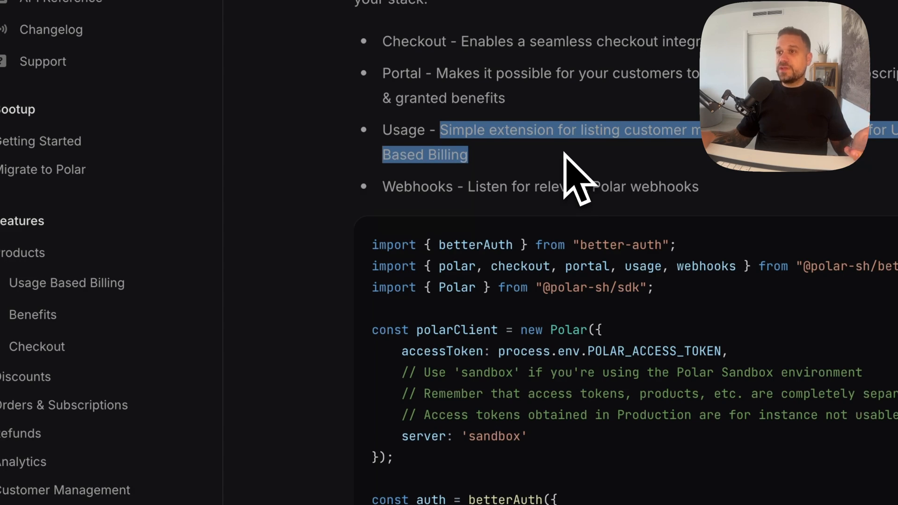
{"action": "scroll", "scroll_direction": "down", "scroll_amount": 3}
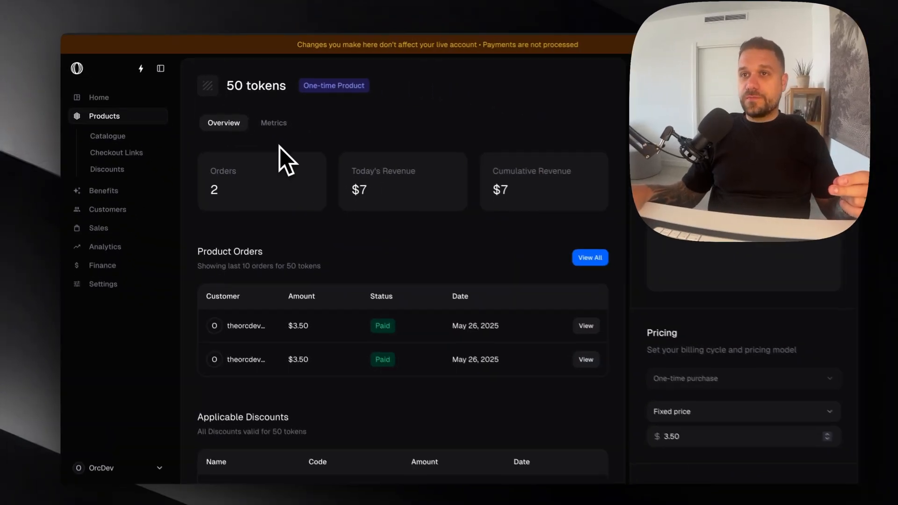
Create a new webhook endpoint with Raw payload format and a generated signing secret
{"action": "left_click", "coordinate": [102, 284]}
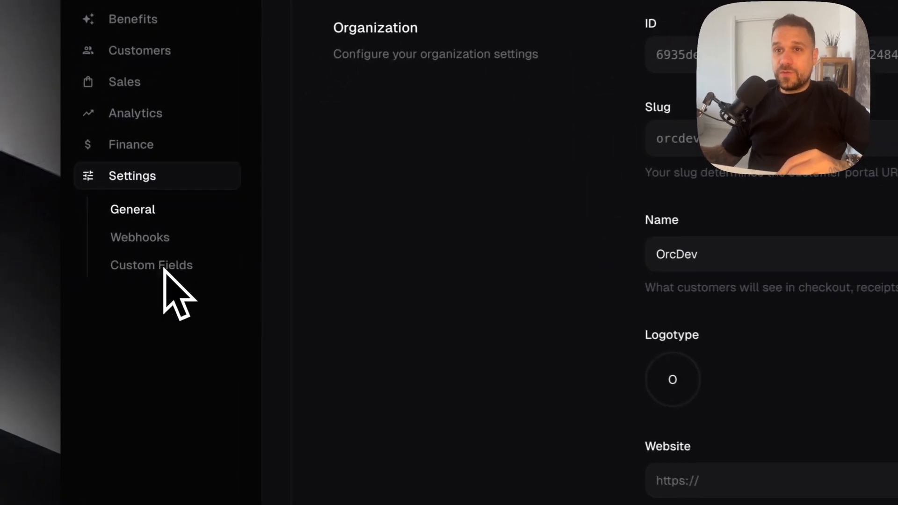
{"action": "left_click", "coordinate": [140, 237]}
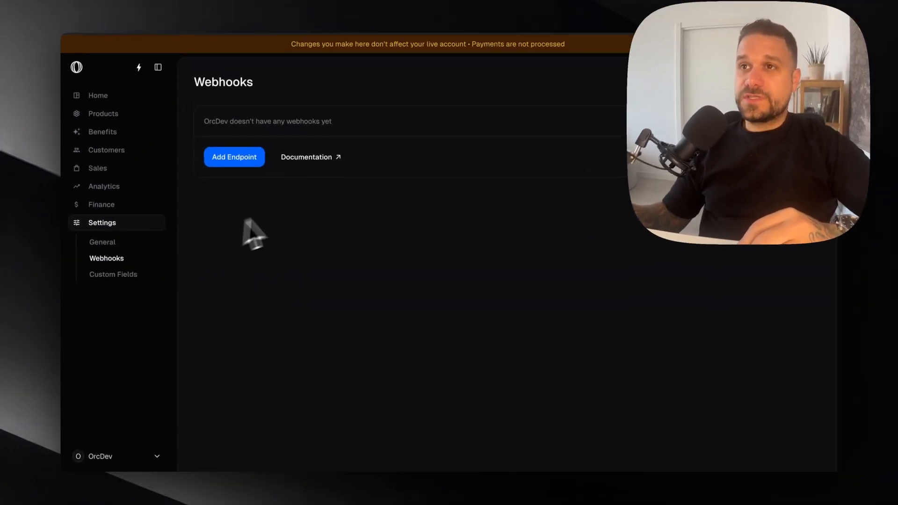
{"action": "left_click", "coordinate": [234, 157]}
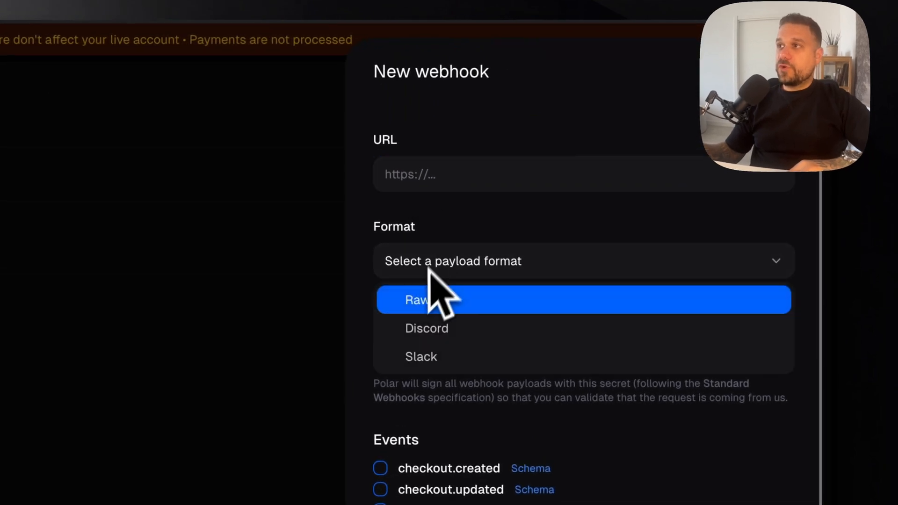
{"action": "left_click", "coordinate": [418, 299]}
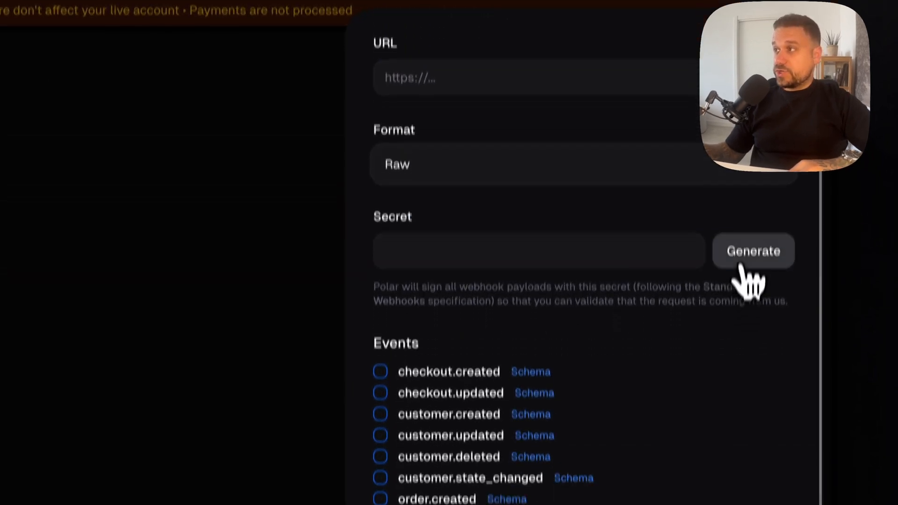
{"action": "left_click", "coordinate": [753, 250]}
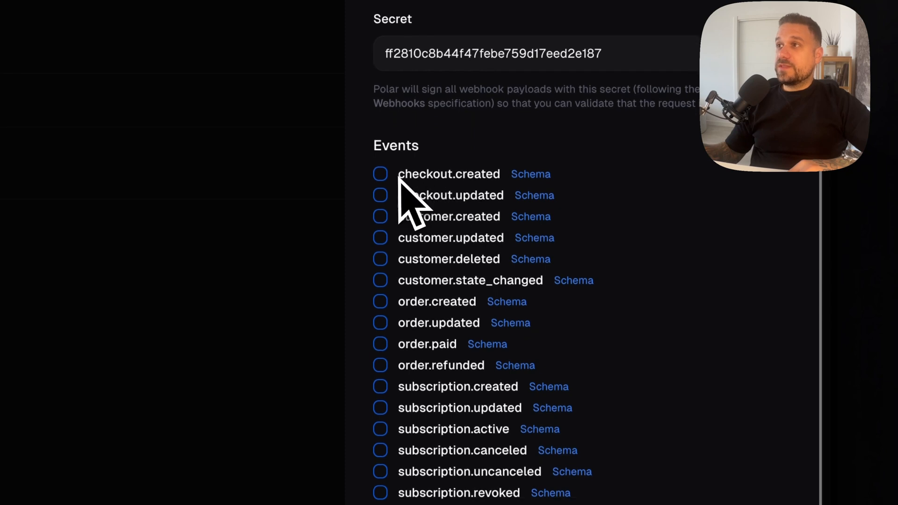
Subscribe the webhook to checkout.created and checkout.updated events
{"action": "scroll", "scroll_direction": "down", "scroll_amount": 3}
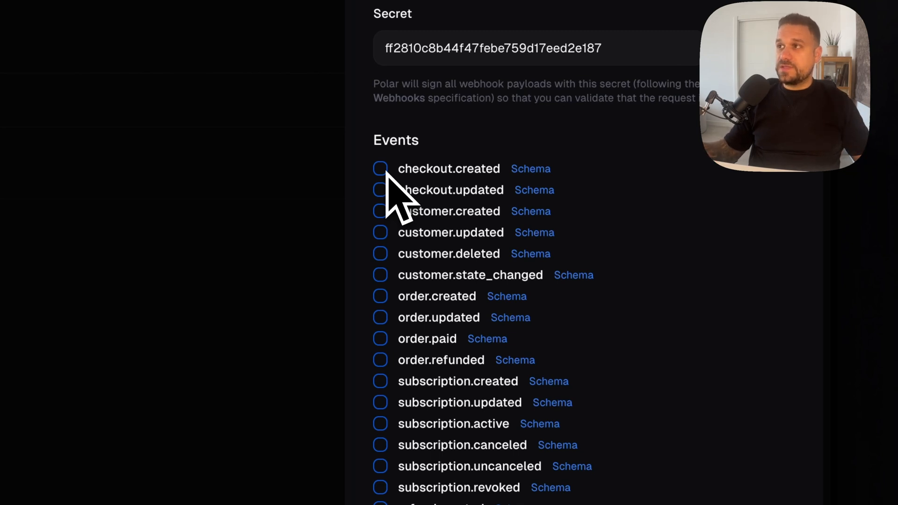
{"action": "mouse_move", "coordinate": [395, 201]}
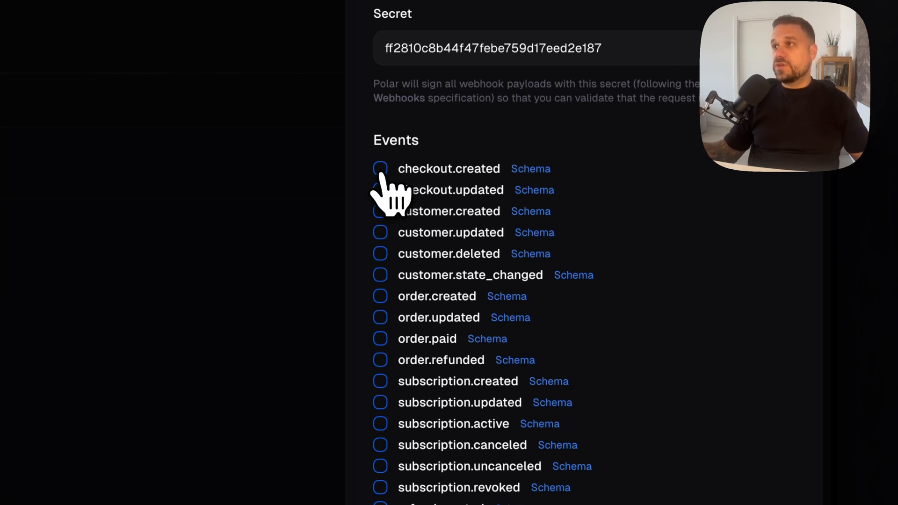
{"action": "left_click", "coordinate": [380, 168]}
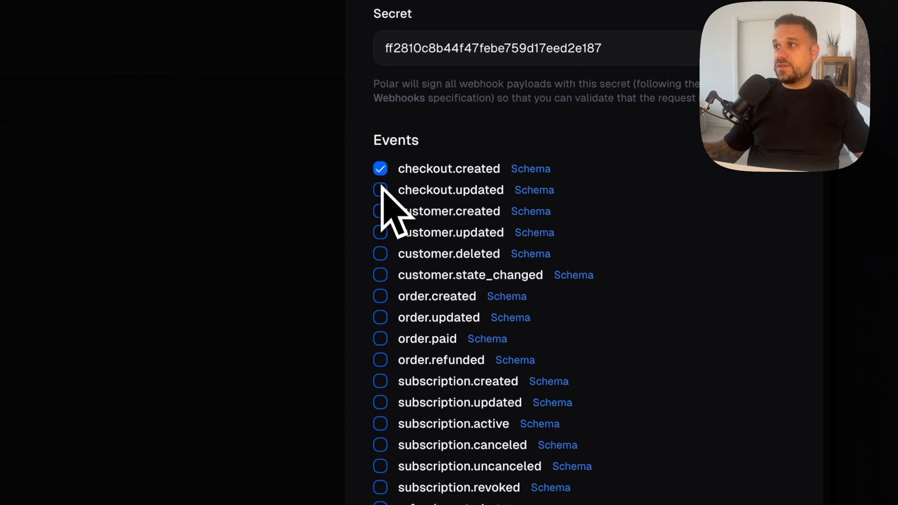
{"action": "left_click", "coordinate": [380, 190]}
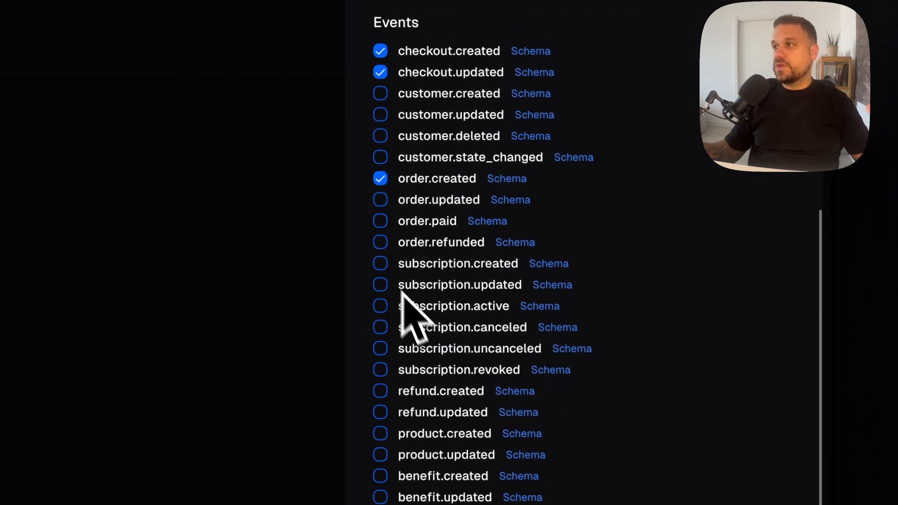
{"action": "scroll", "scroll_direction": "up", "scroll_amount": 3}
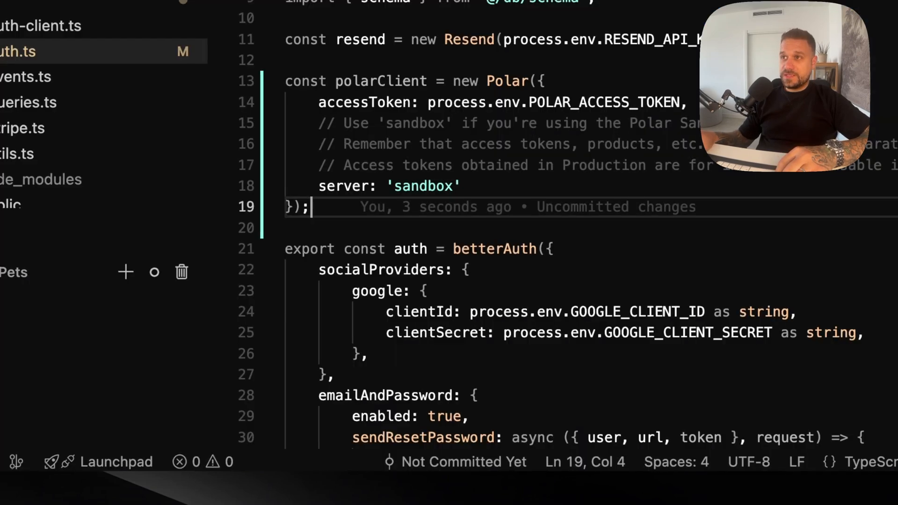
Scroll through the polarClient and polar checkout plugin code in auth.ts
{"action": "scroll", "scroll_direction": "down", "scroll_amount": 3}
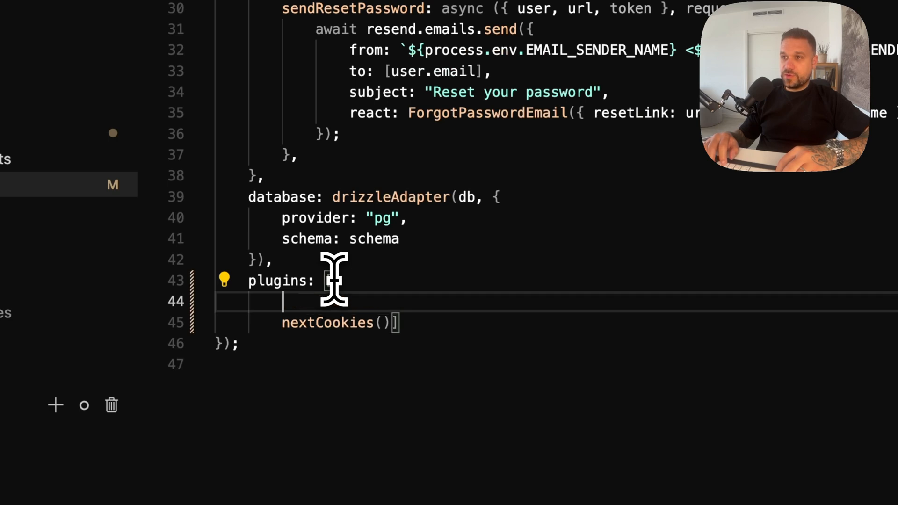
{"action": "scroll", "scroll_direction": "down", "scroll_amount": 3}
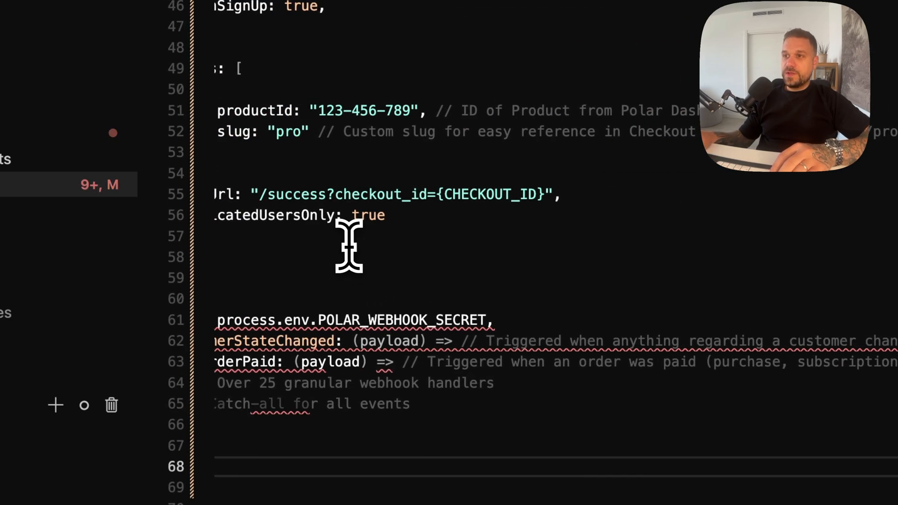
{"action": "scroll", "scroll_direction": "up", "scroll_amount": 3}
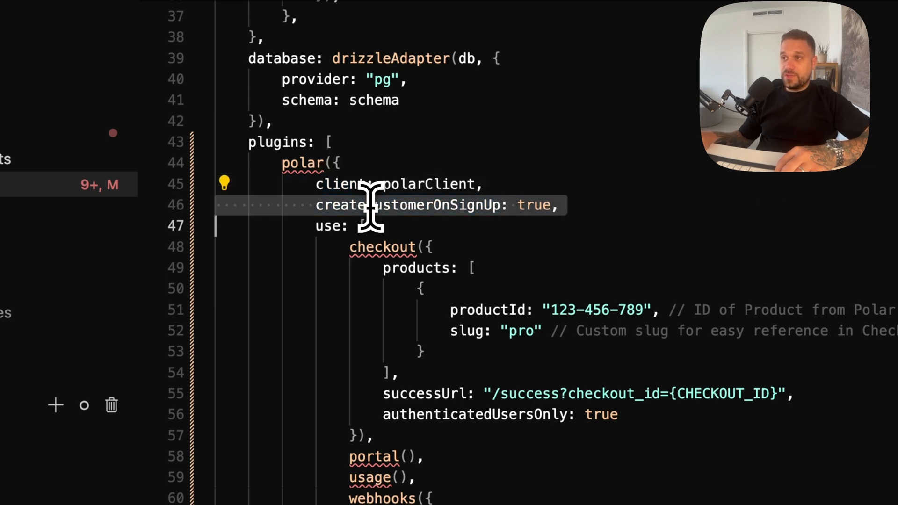
{"action": "scroll", "scroll_direction": "down", "scroll_amount": 3}
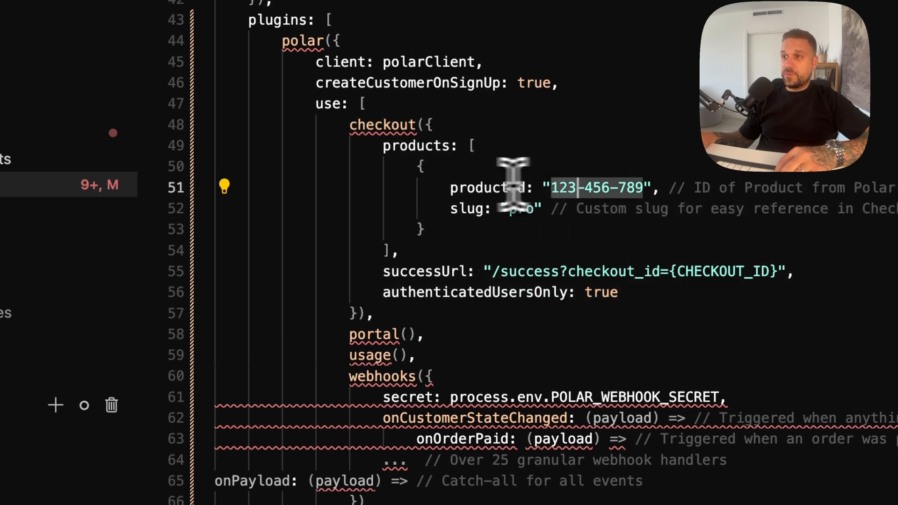
{"action": "scroll", "scroll_direction": "down", "scroll_amount": 3}
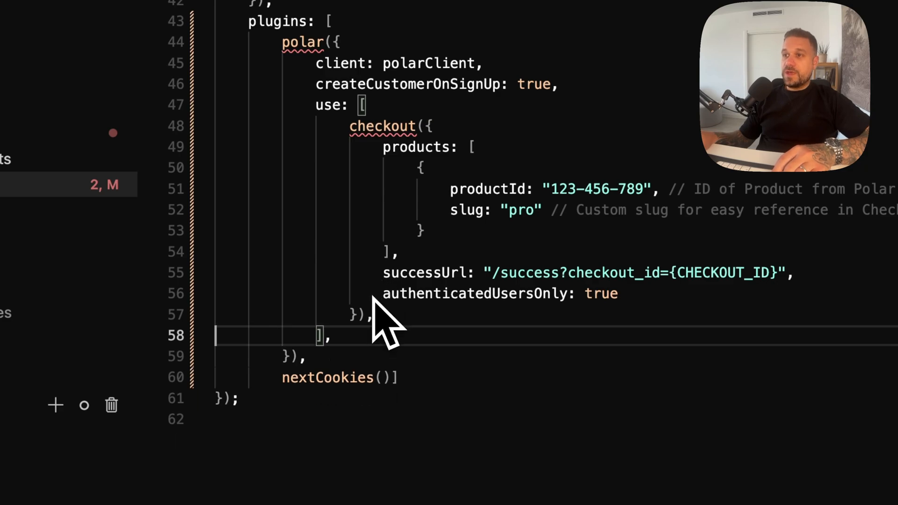
{"action": "scroll", "scroll_direction": "up", "scroll_amount": 3}
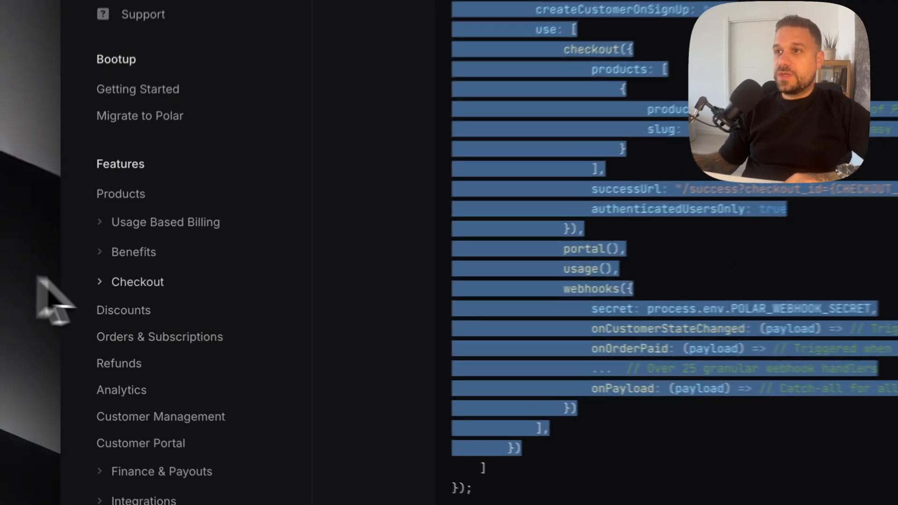
{"action": "scroll", "scroll_direction": "up", "scroll_amount": 3}
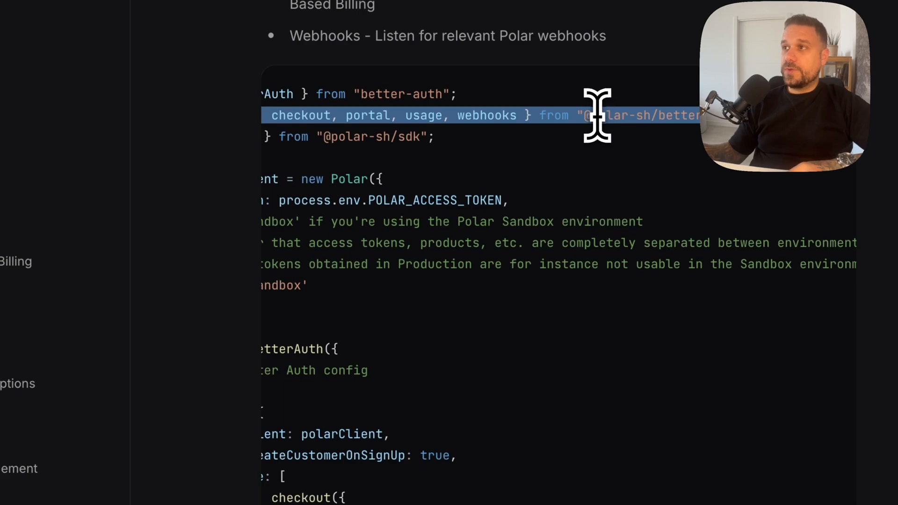
{"action": "scroll", "scroll_direction": "down", "scroll_amount": 3}
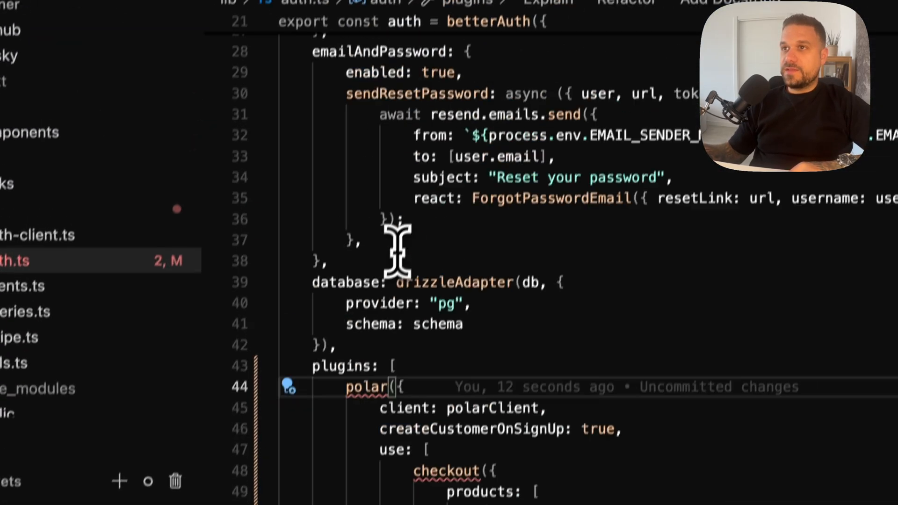
{"action": "scroll", "scroll_direction": "up", "scroll_amount": 3}
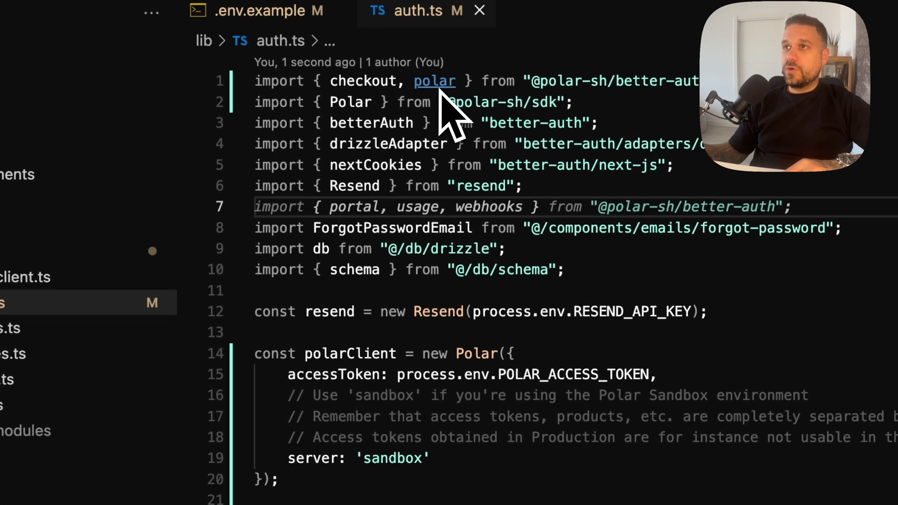
{"action": "scroll", "scroll_direction": "down", "scroll_amount": 3}
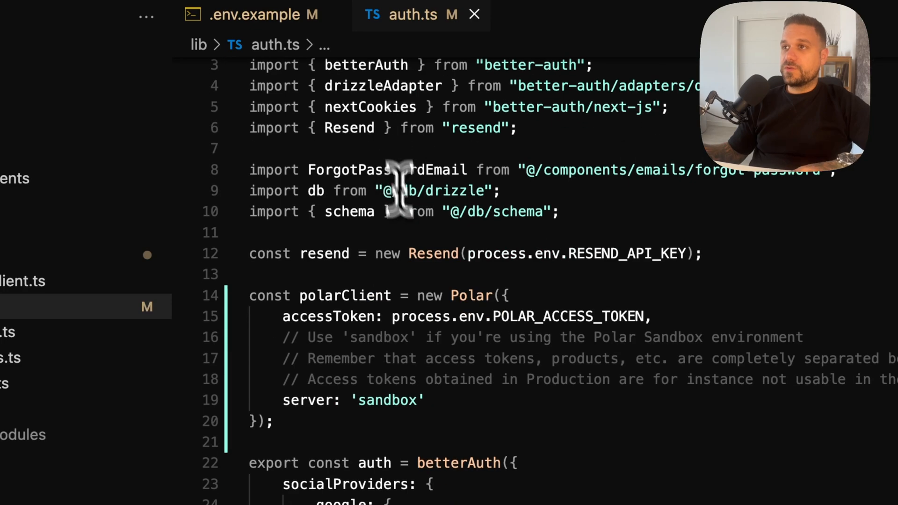
{"action": "scroll", "scroll_direction": "down", "scroll_amount": 3}
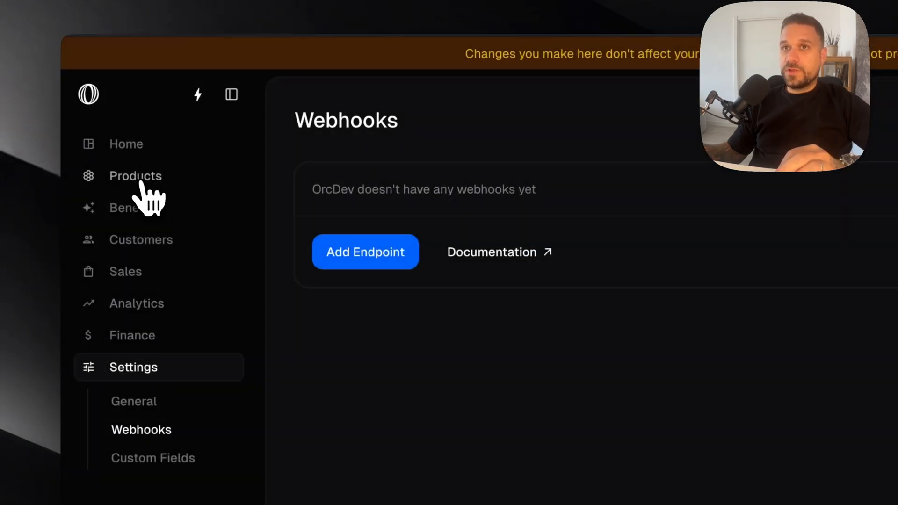
{"action": "left_click", "coordinate": [135, 175]}
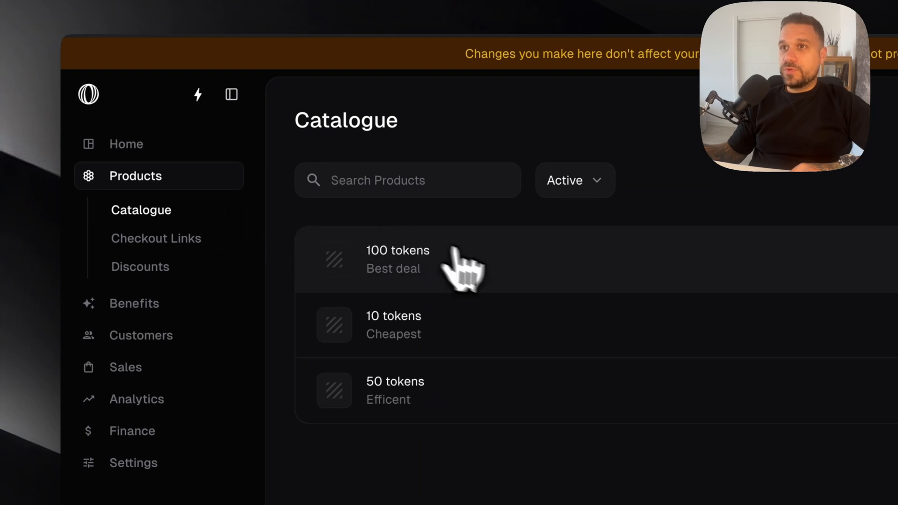
{"action": "left_click", "coordinate": [397, 259]}
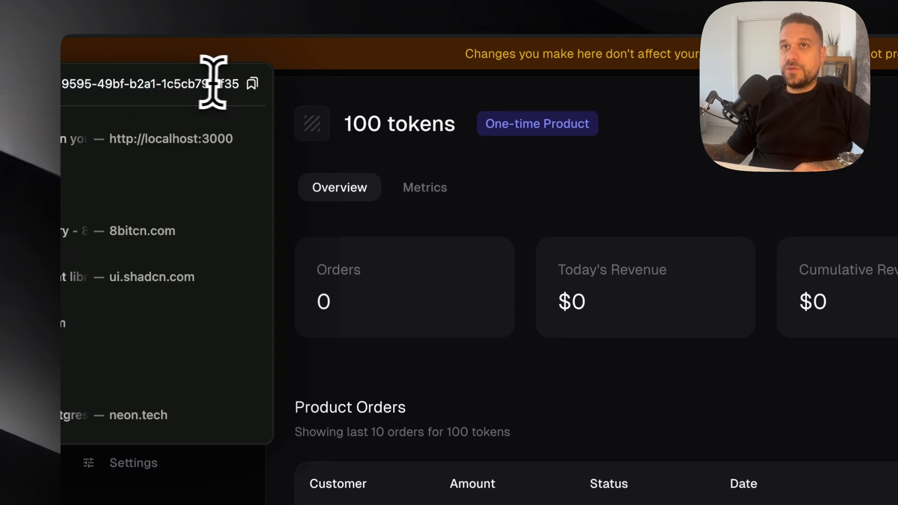
{"action": "mouse_move", "coordinate": [238, 88]}
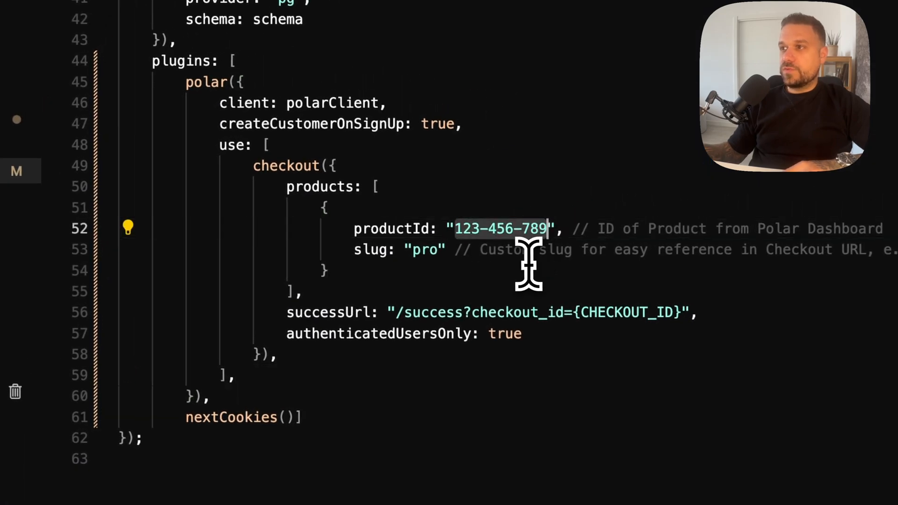
{"action": "type", "text": "59639467-9595-49bf-b2a1-1c5cb79fef35"}
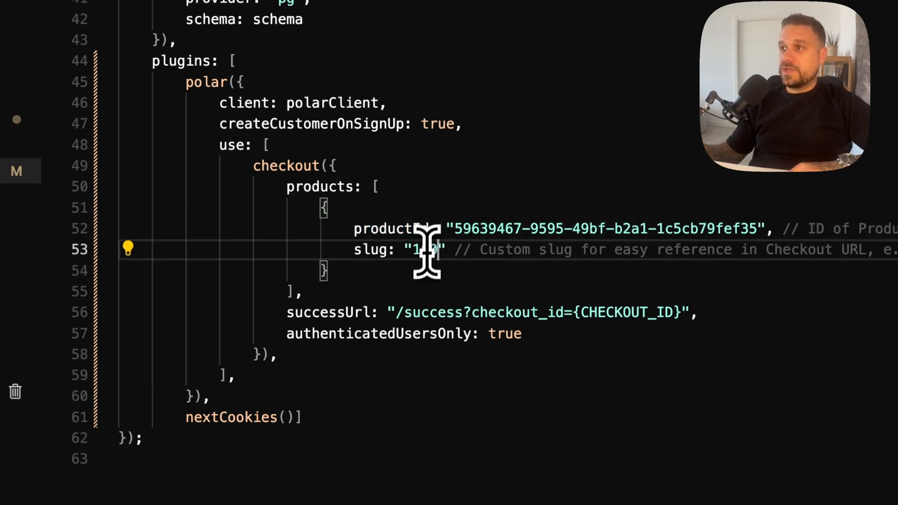
{"action": "type", "text": "00-tokens"}
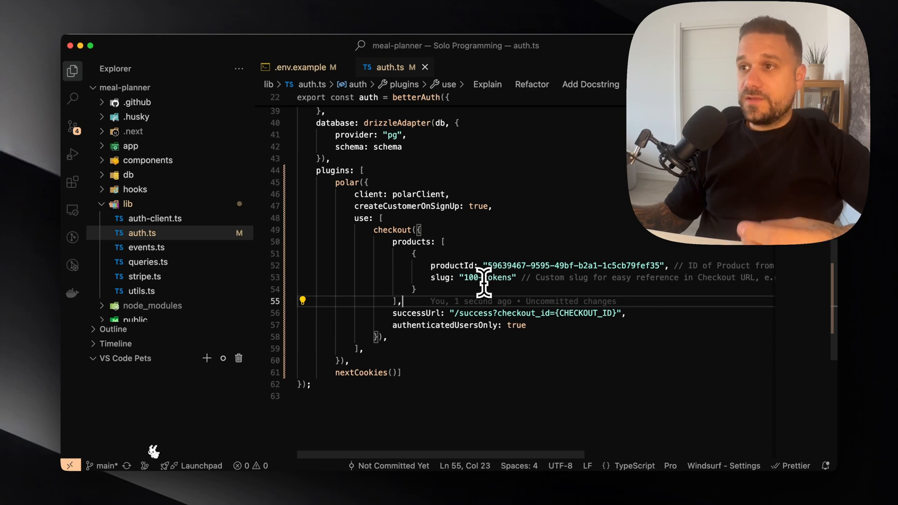
{"action": "mouse_move", "coordinate": [458, 332]}
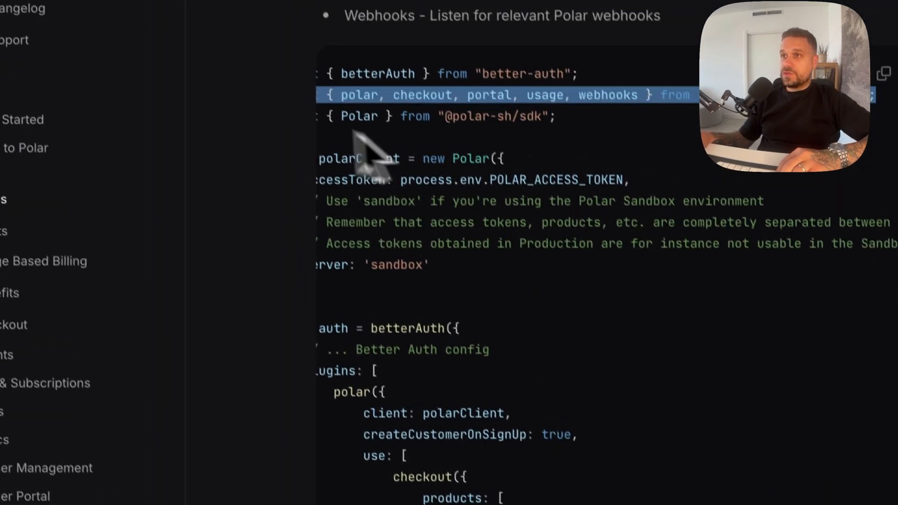
{"action": "scroll", "scroll_direction": "down", "scroll_amount": 3}
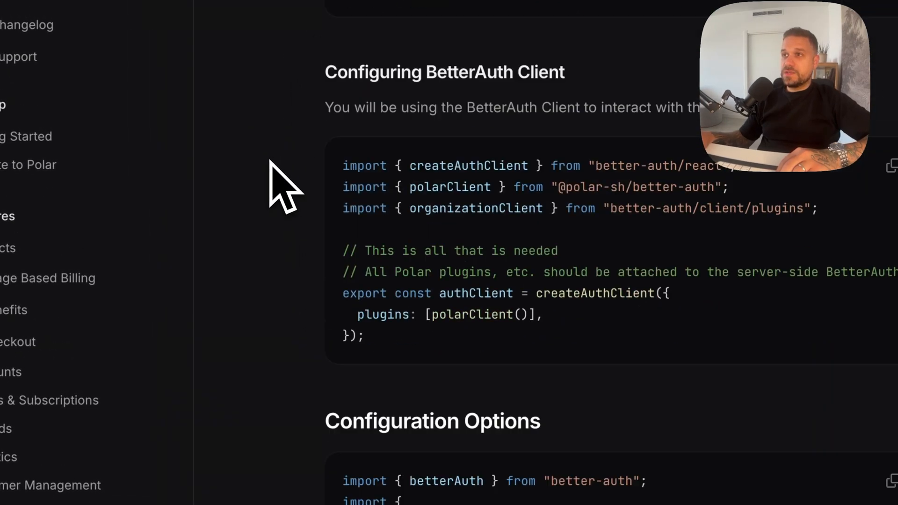
{"action": "scroll", "scroll_direction": "up", "scroll_amount": 3}
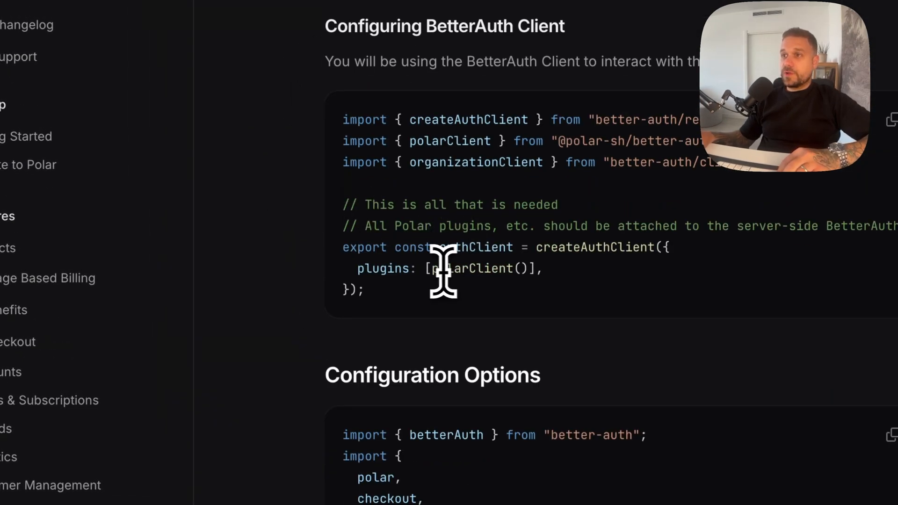
{"action": "double_click", "coordinate": [472, 268]}
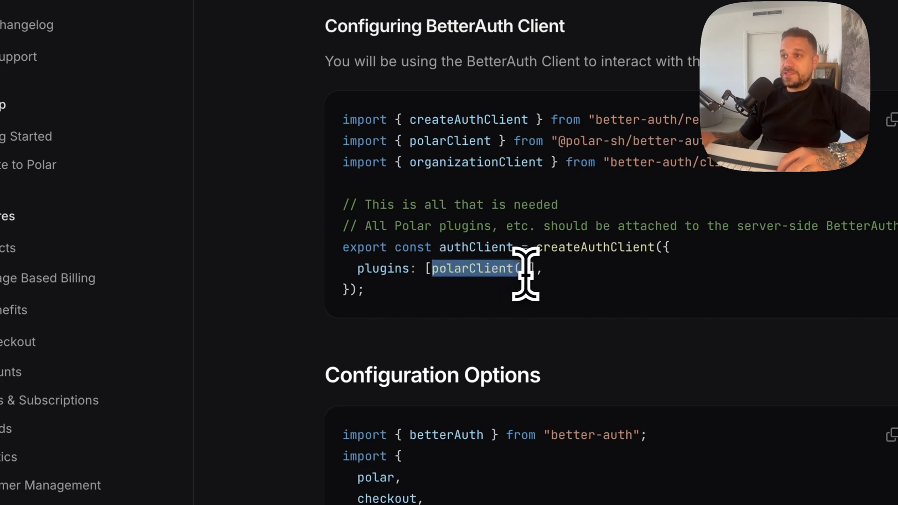
{"action": "scroll", "scroll_direction": "down", "scroll_amount": 3}
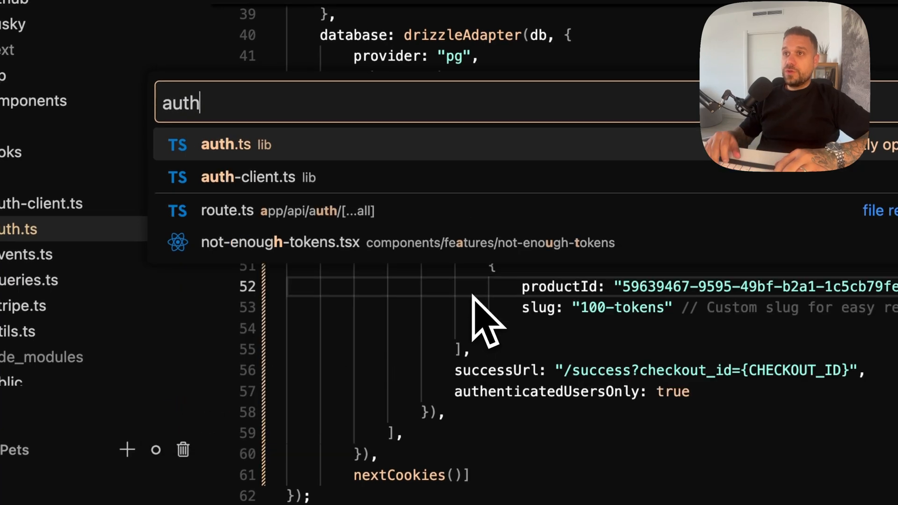
{"action": "left_click", "coordinate": [247, 177]}
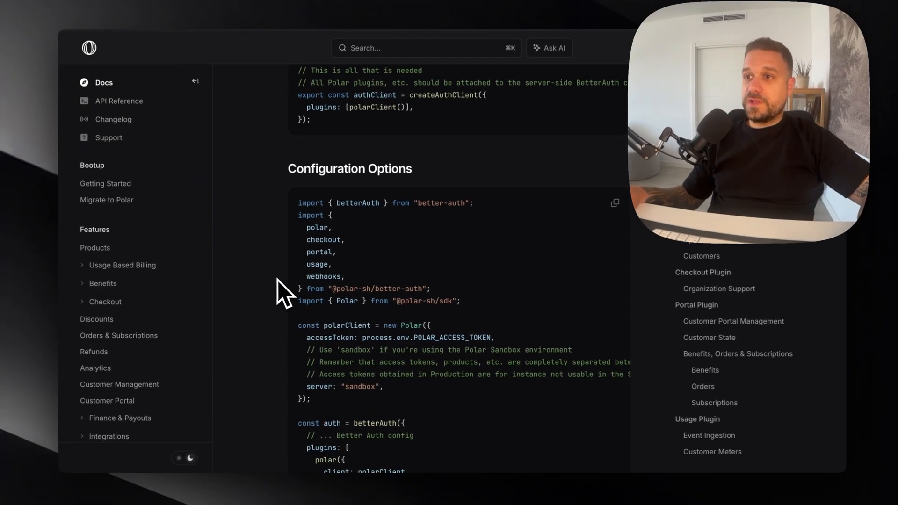
Scroll to the authClient.checkout usage example in the docs and select its code
{"action": "scroll", "scroll_direction": "down", "scroll_amount": 3}
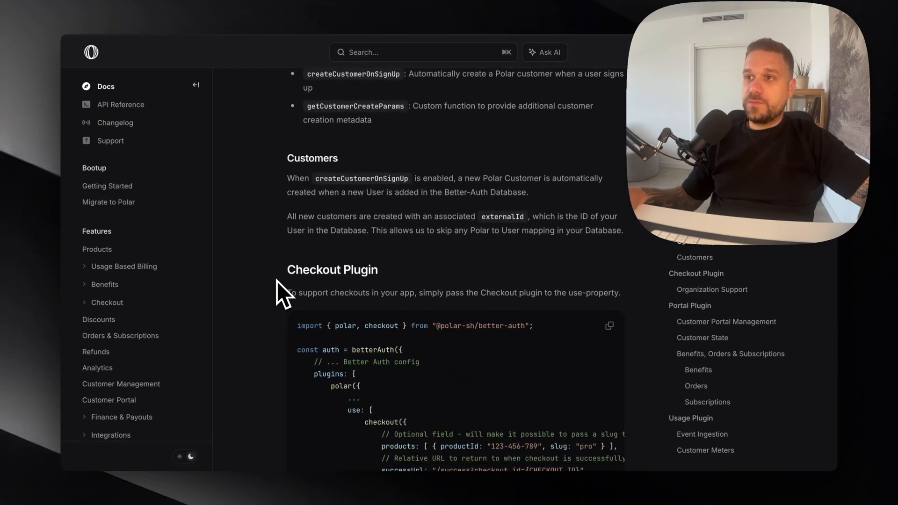
{"action": "scroll", "scroll_direction": "down", "scroll_amount": 3}
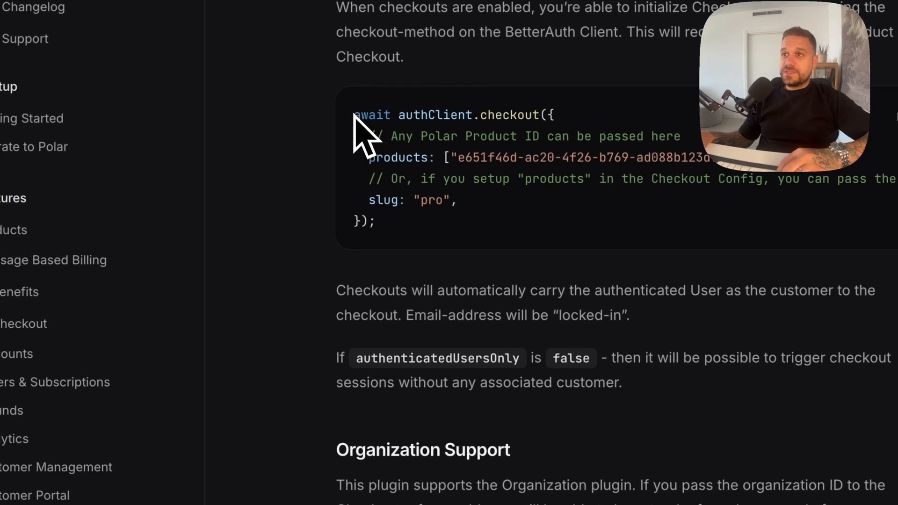
{"action": "left_click_drag", "start_coordinate": [355, 115], "coordinate": [413, 184]}
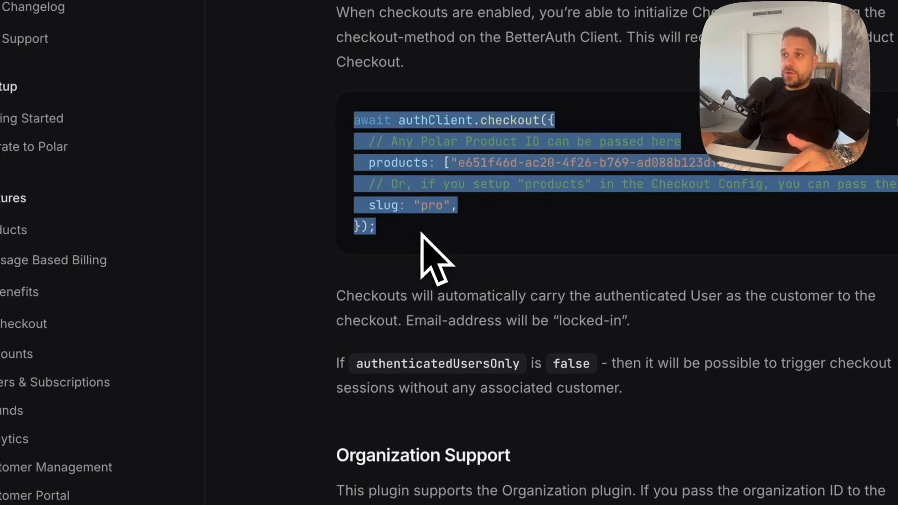
{"action": "scroll", "scroll_direction": "down", "scroll_amount": 3}
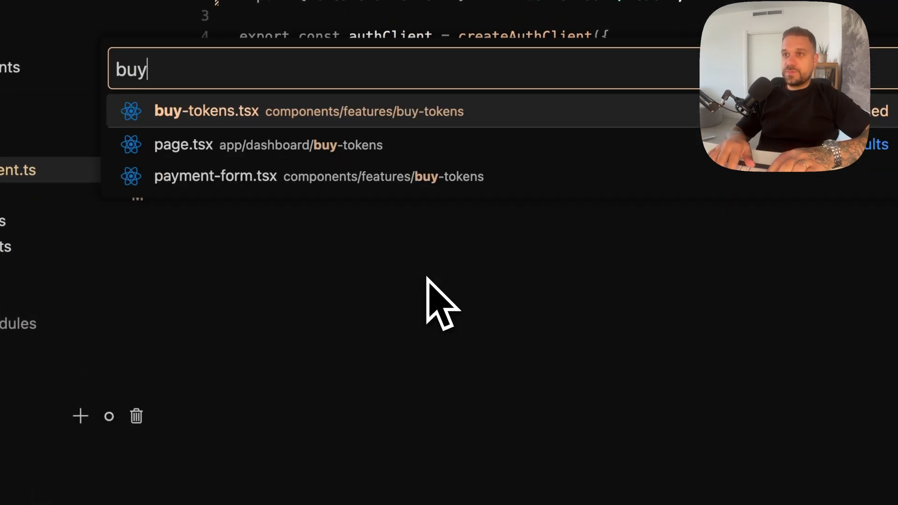
Swap buyTokens' client-secret request for authClient.checkout with the 100-tokens product ID and '100-tokens' slug
{"action": "left_click", "coordinate": [206, 111]}
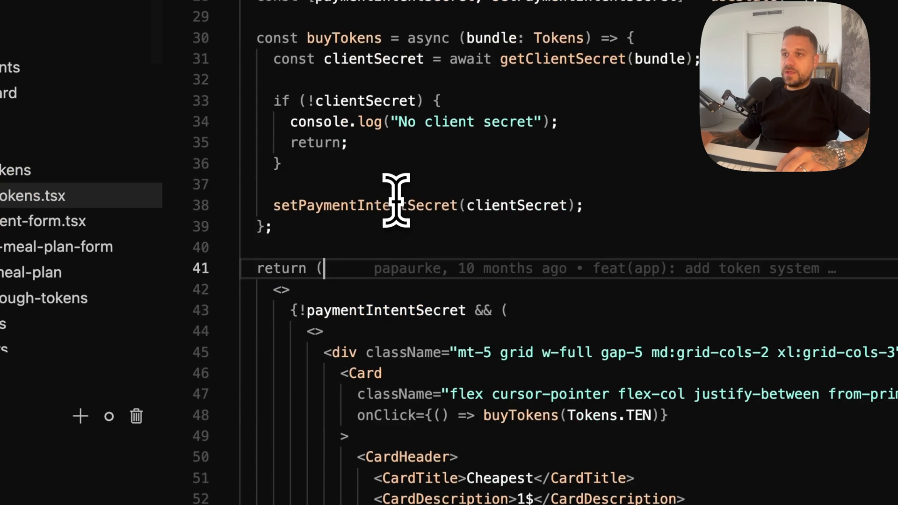
{"action": "scroll", "scroll_direction": "up", "scroll_amount": 3}
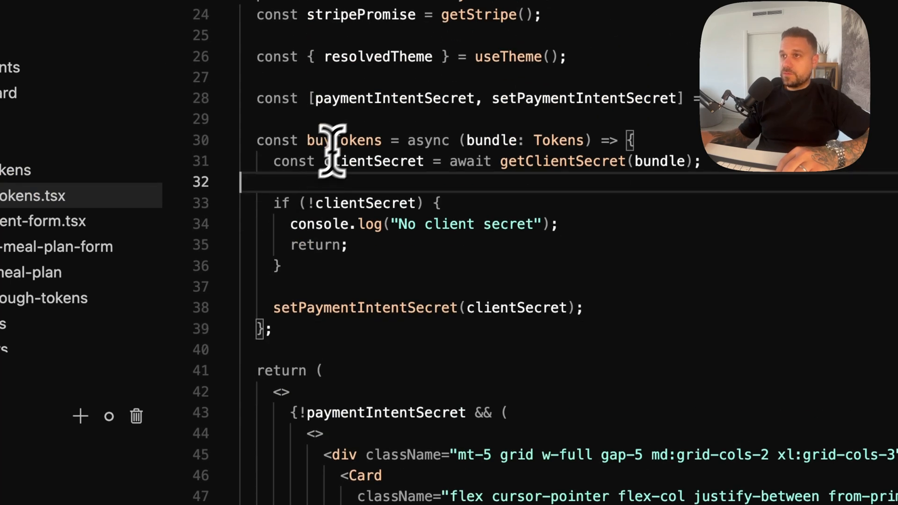
{"action": "double_click", "coordinate": [344, 140]}
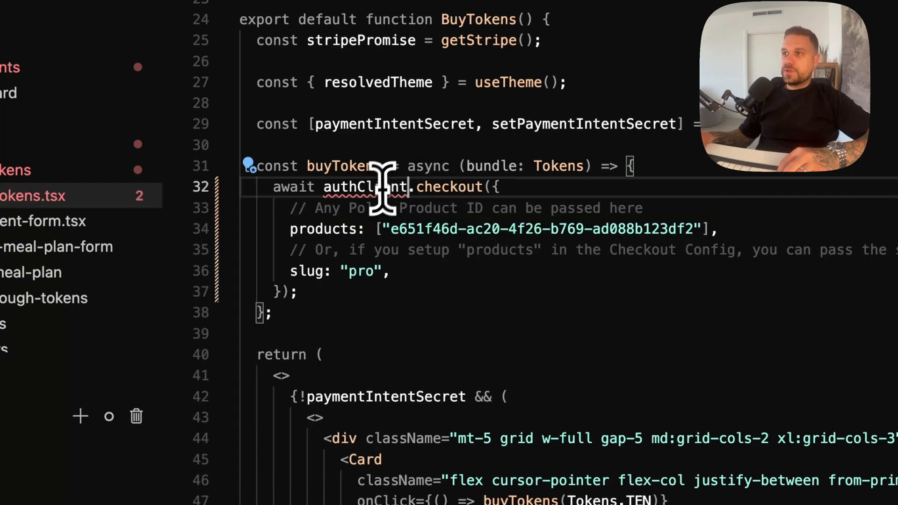
{"action": "scroll", "scroll_direction": "up", "scroll_amount": 3}
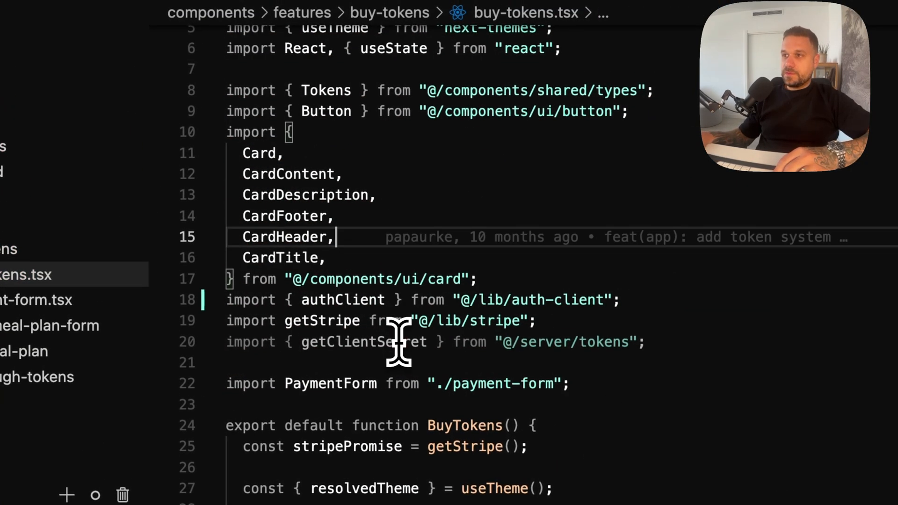
{"action": "scroll", "scroll_direction": "down", "scroll_amount": 3}
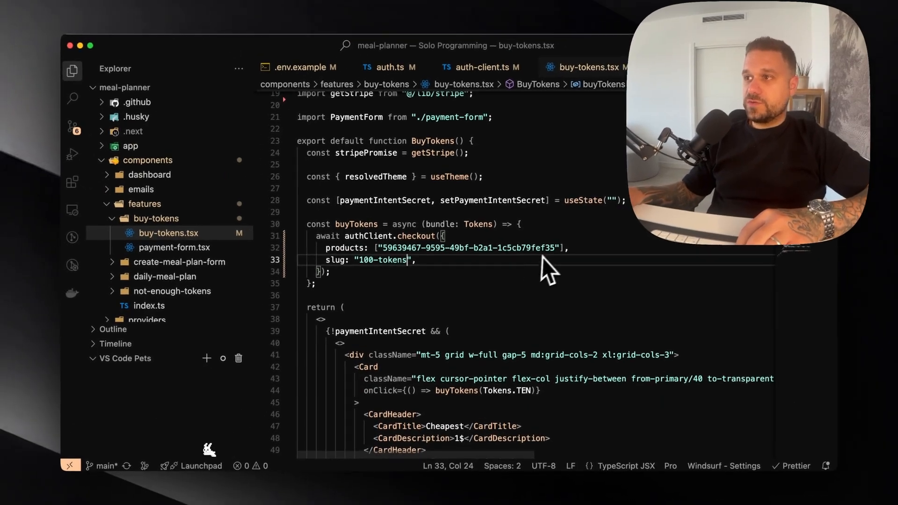
{"action": "left_click", "coordinate": [390, 67]}
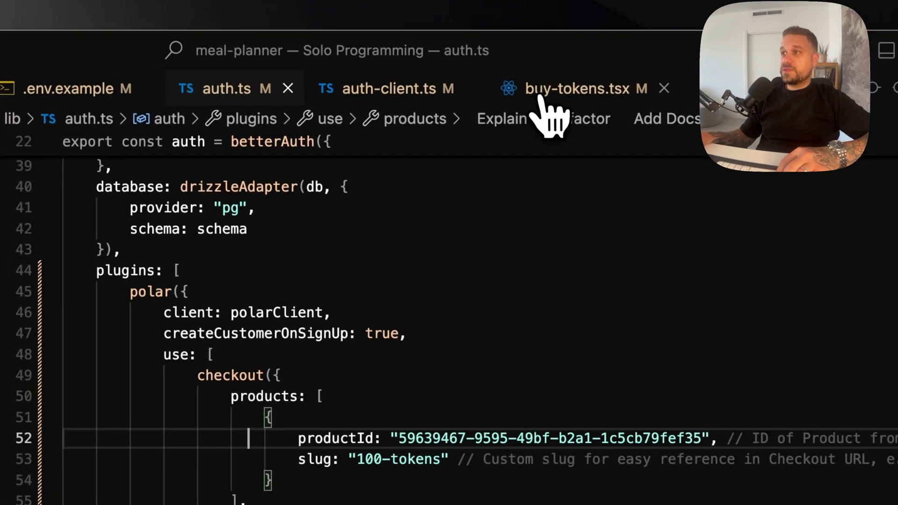
{"action": "left_click", "coordinate": [584, 89]}
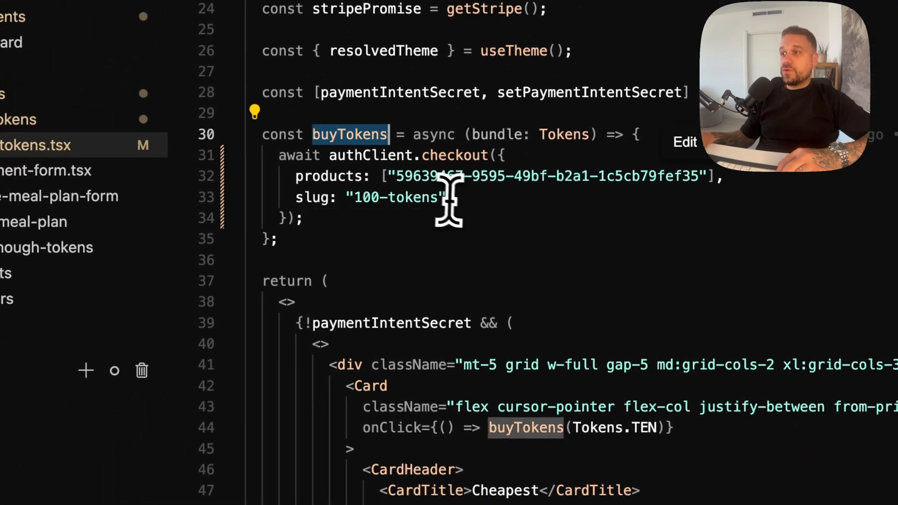
{"action": "scroll", "scroll_direction": "down", "scroll_amount": 3}
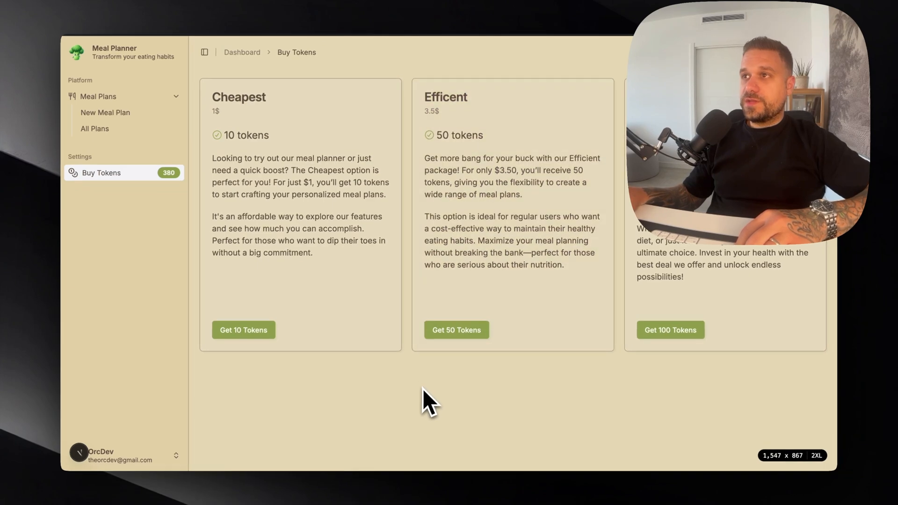
{"action": "mouse_move", "coordinate": [467, 335]}
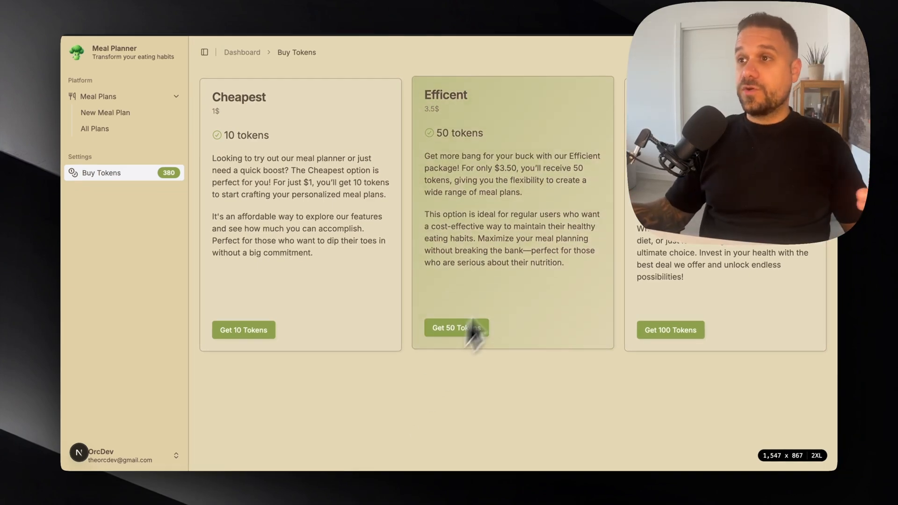
{"action": "mouse_move", "coordinate": [446, 268]}
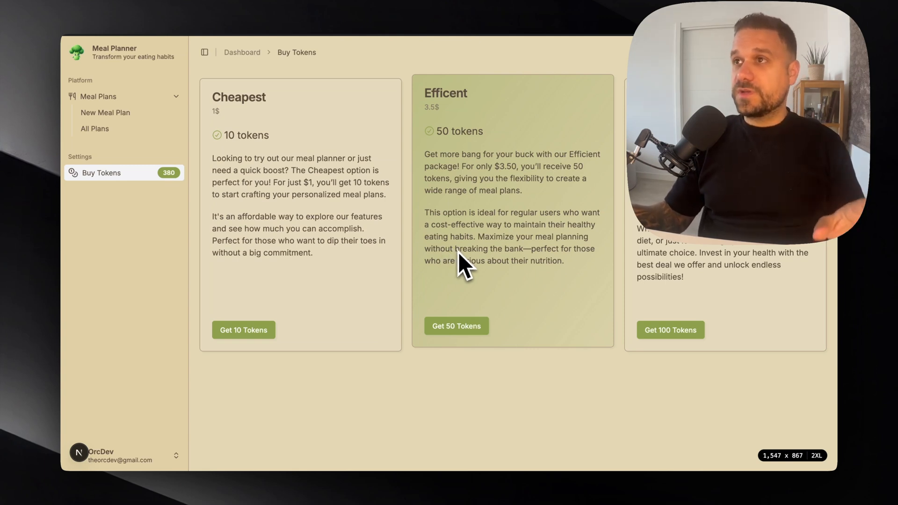
{"action": "mouse_move", "coordinate": [468, 266]}
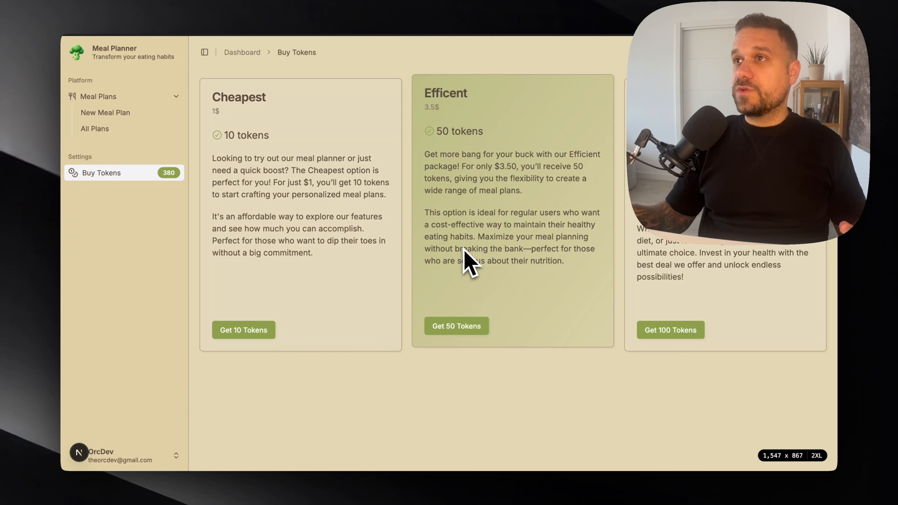
{"action": "mouse_move", "coordinate": [461, 334]}
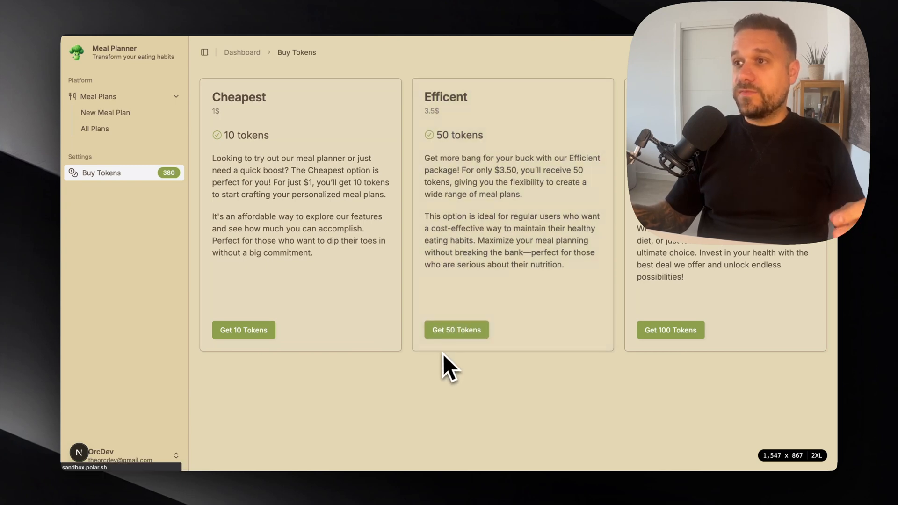
{"action": "left_click", "coordinate": [670, 329]}
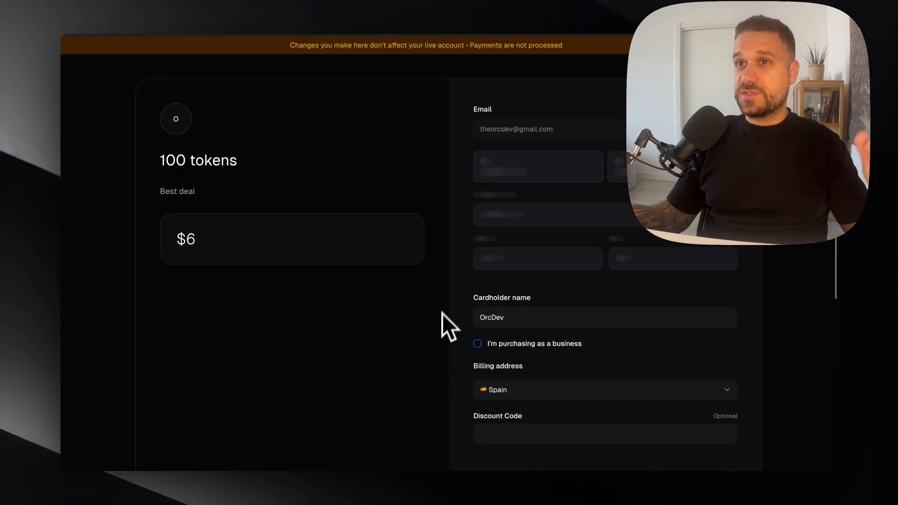
{"action": "mouse_move", "coordinate": [398, 229]}
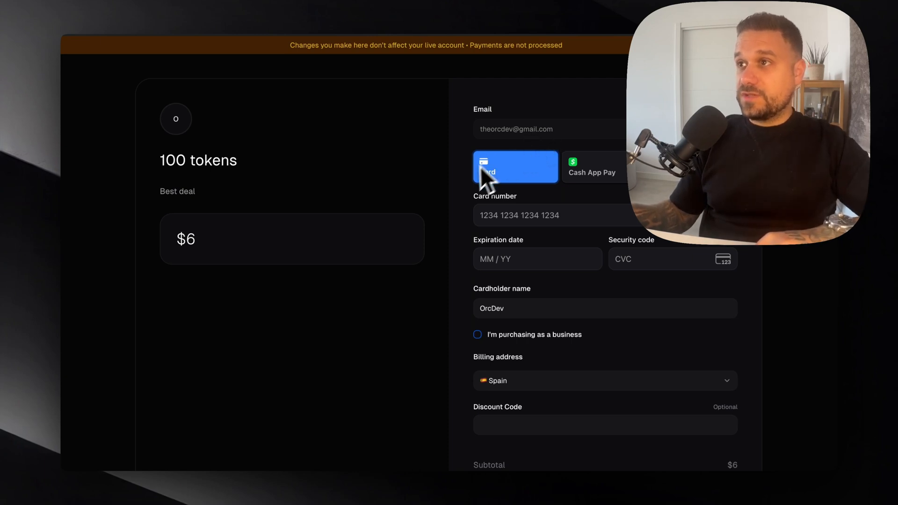
{"action": "type", "text": "4242 4242"}
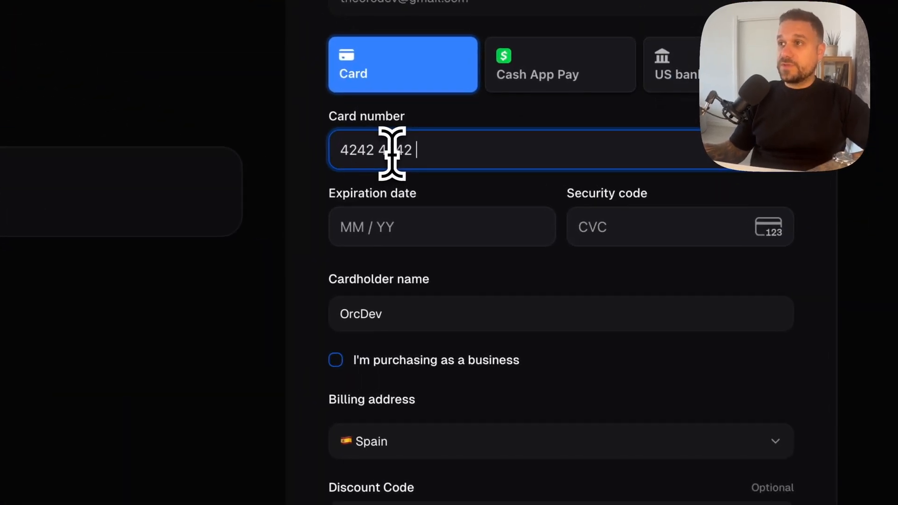
{"action": "left_click", "coordinate": [442, 226]}
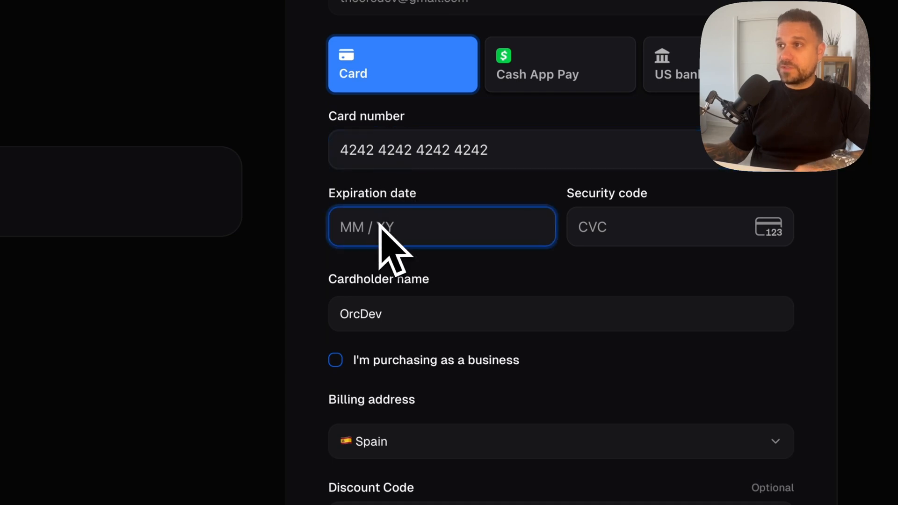
{"action": "type", "text": "02/27"}
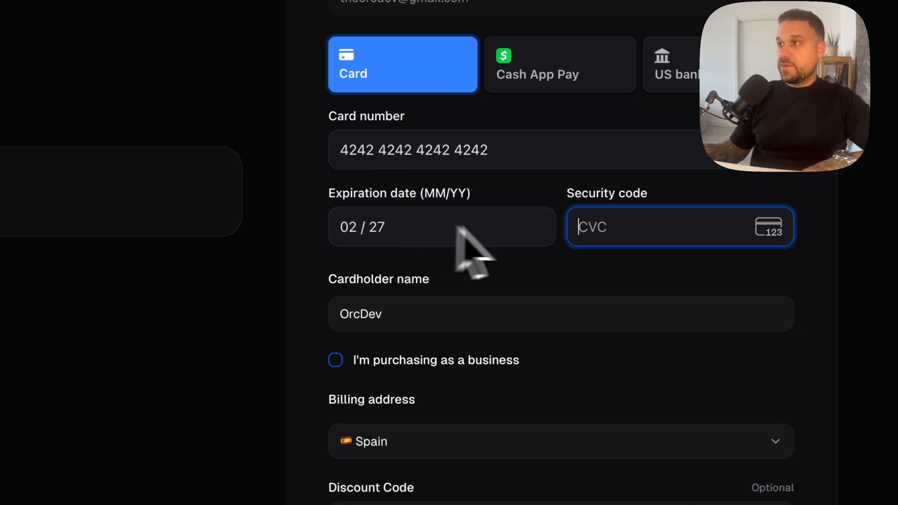
{"action": "type", "text": "123"}
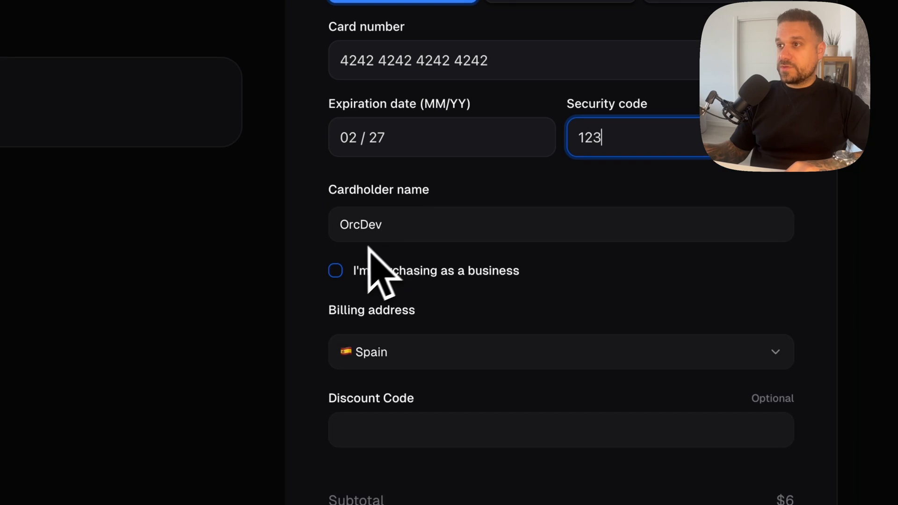
{"action": "scroll", "scroll_direction": "down", "scroll_amount": 3}
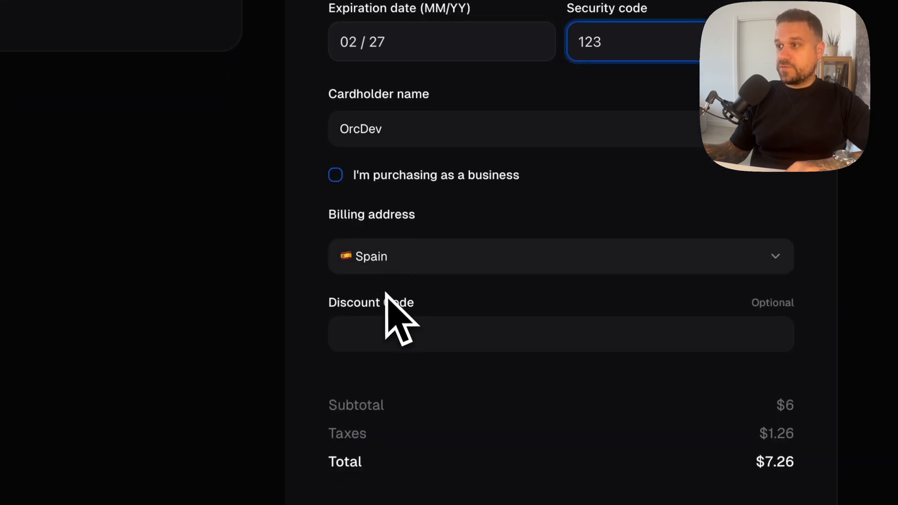
{"action": "scroll", "scroll_direction": "down", "scroll_amount": 3}
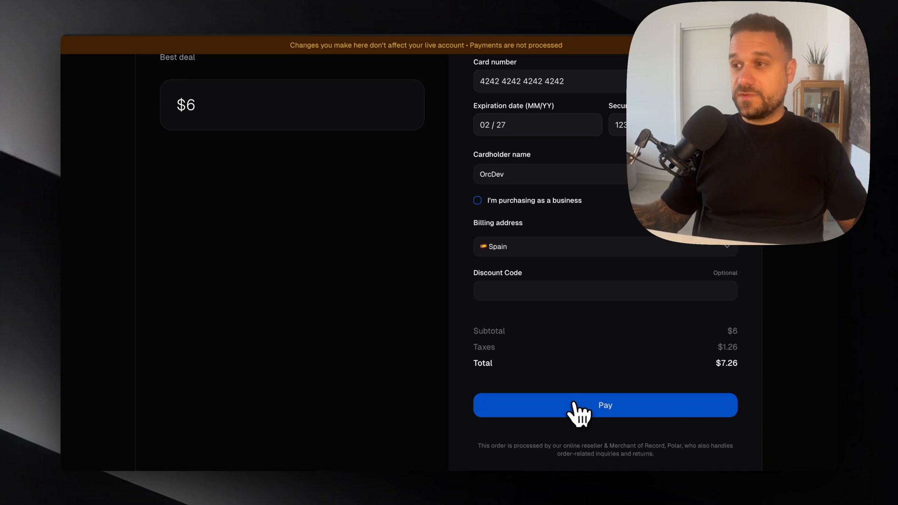
Pay the $7.26 total for the 100 tokens product
{"action": "left_click", "coordinate": [605, 405]}
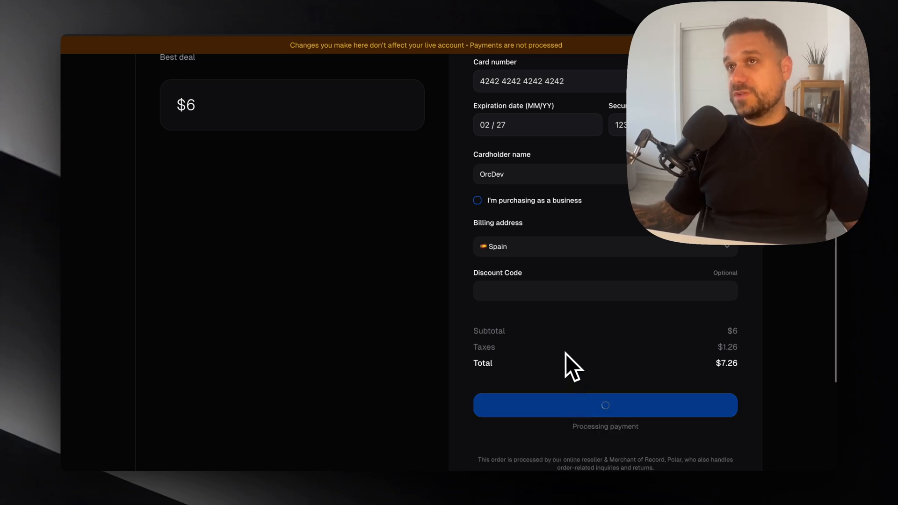
{"action": "mouse_move", "coordinate": [372, 263]}
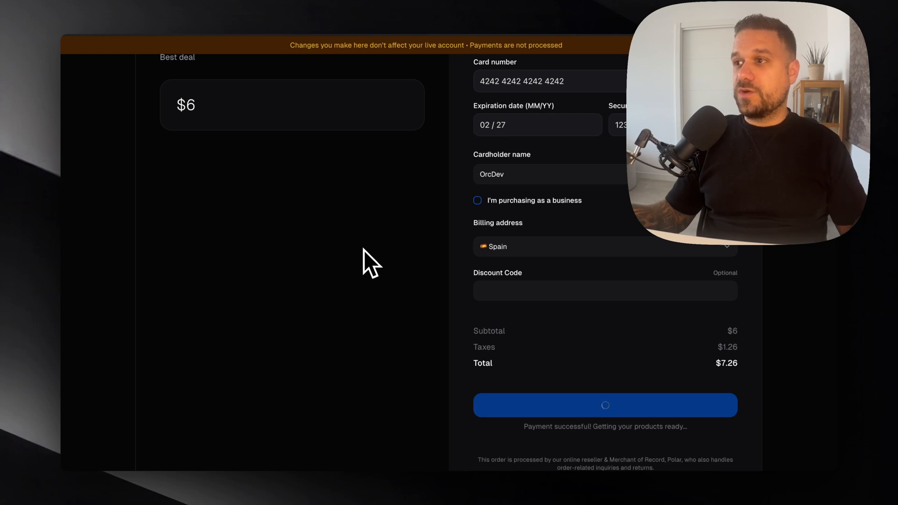
{"action": "mouse_move", "coordinate": [497, 295]}
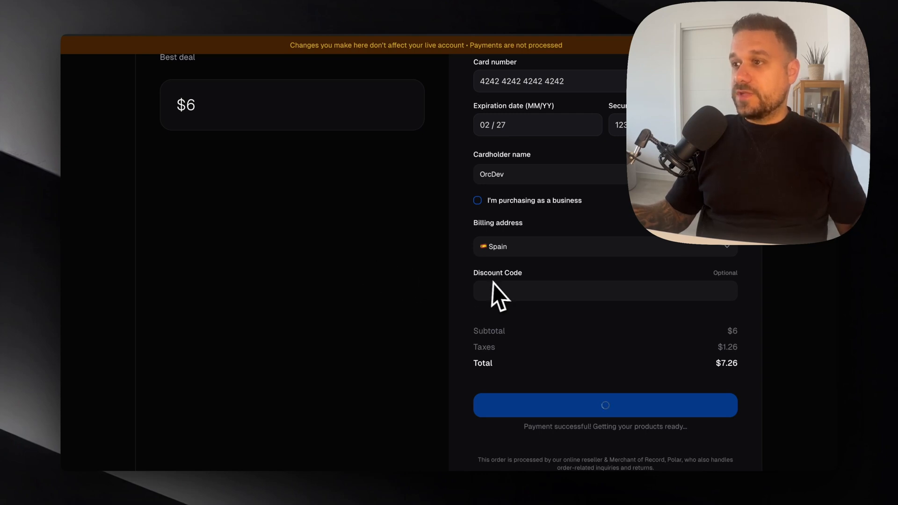
{"action": "mouse_move", "coordinate": [630, 446]}
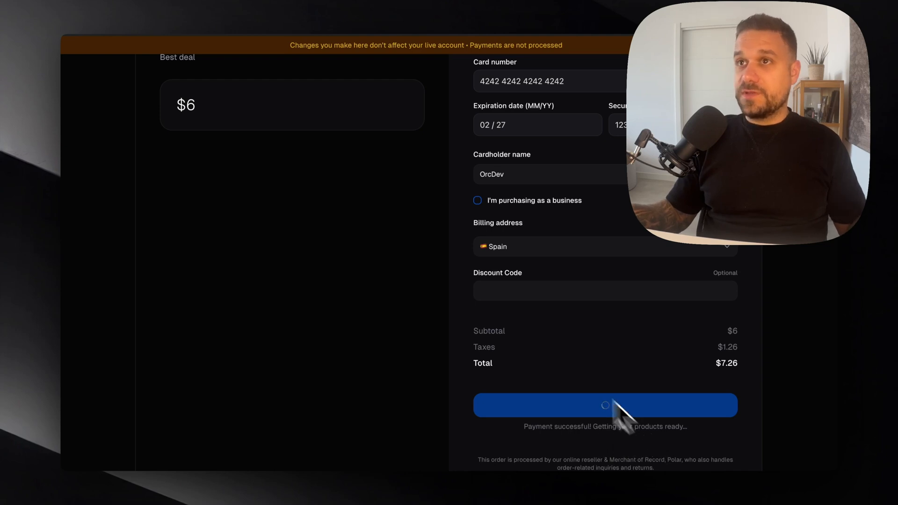
{"action": "mouse_move", "coordinate": [525, 335]}
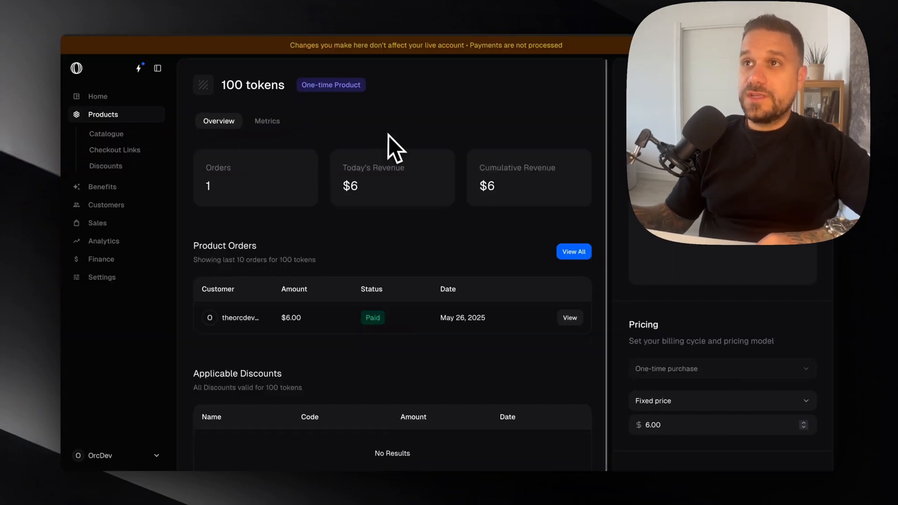
{"action": "mouse_move", "coordinate": [354, 140]}
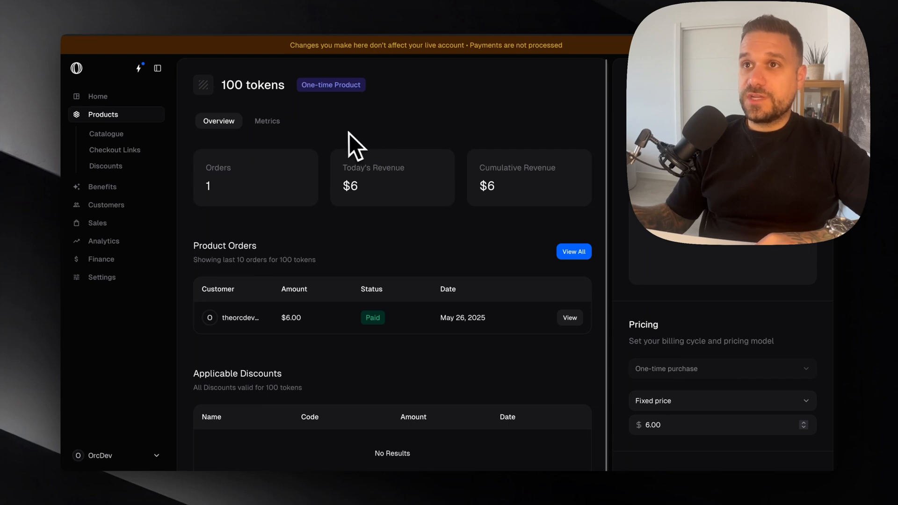
{"action": "mouse_move", "coordinate": [226, 201]}
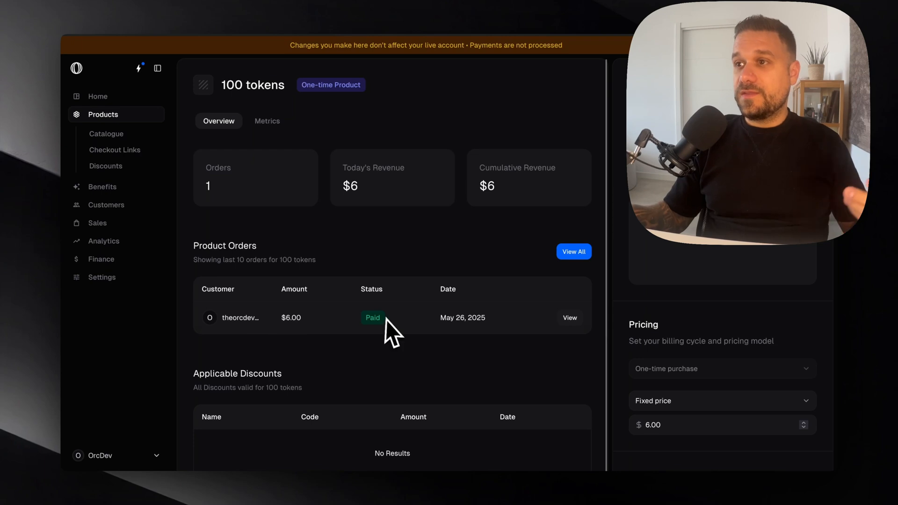
{"action": "mouse_move", "coordinate": [397, 249]}
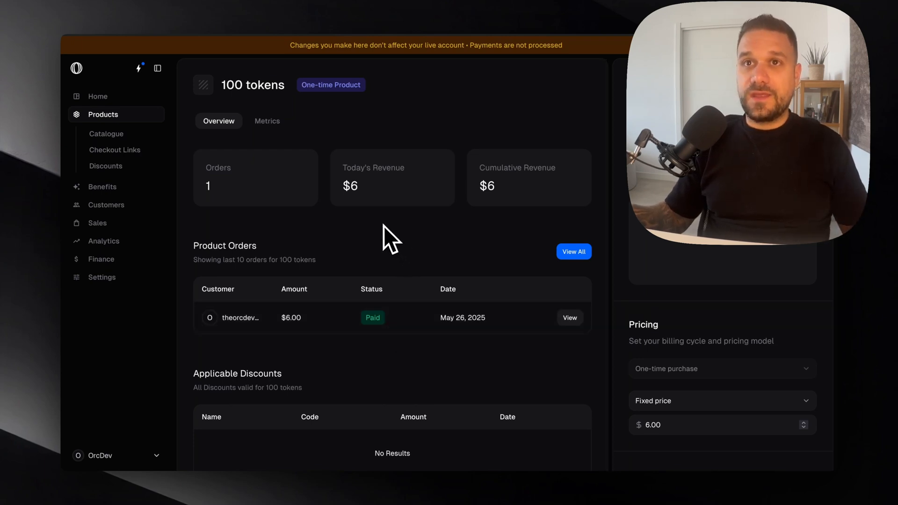
{"action": "mouse_move", "coordinate": [381, 226]}
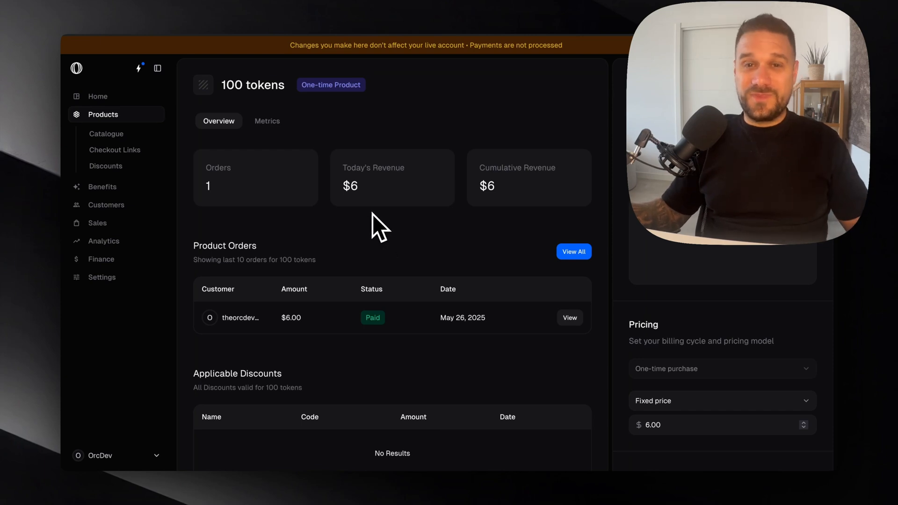
{"action": "mouse_move", "coordinate": [365, 235]}
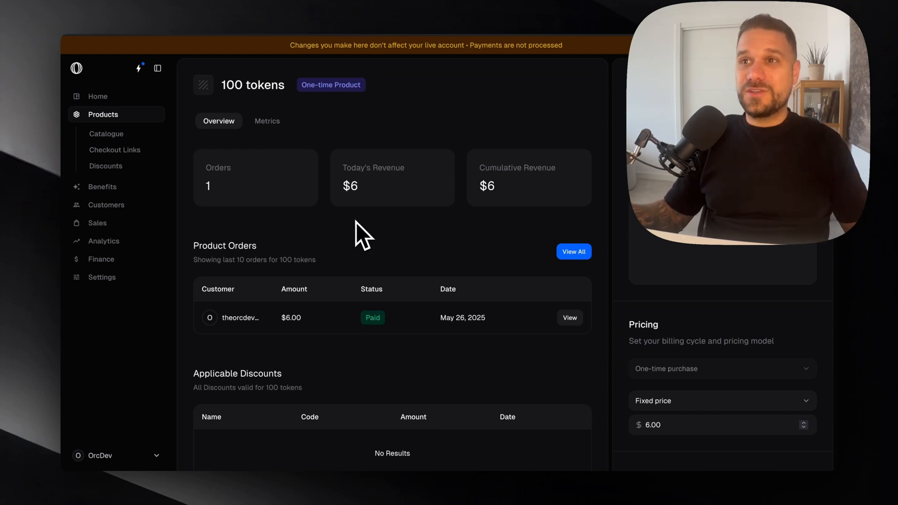
{"action": "mouse_move", "coordinate": [409, 163]}
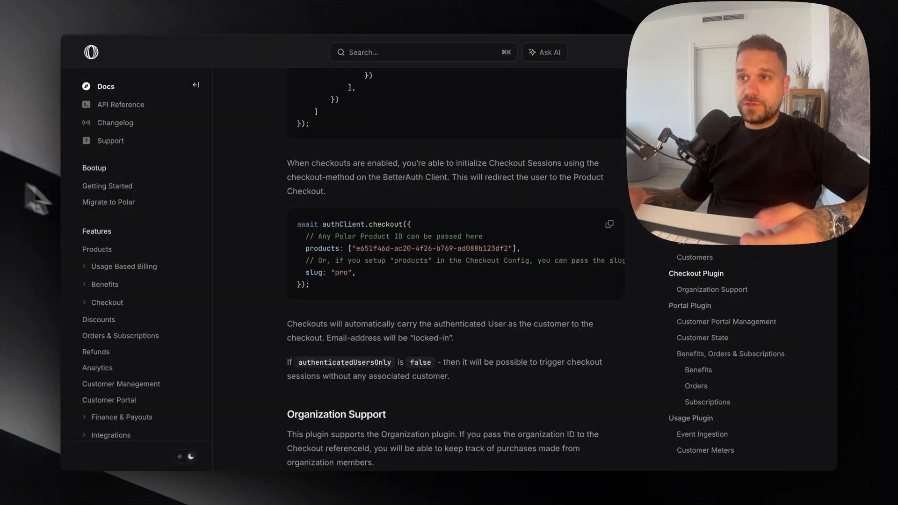
Scroll the Better Auth docs past Checkout Plugin to the Portal Plugin's benefits and orders list methods
{"action": "scroll", "scroll_direction": "down", "scroll_amount": 3}
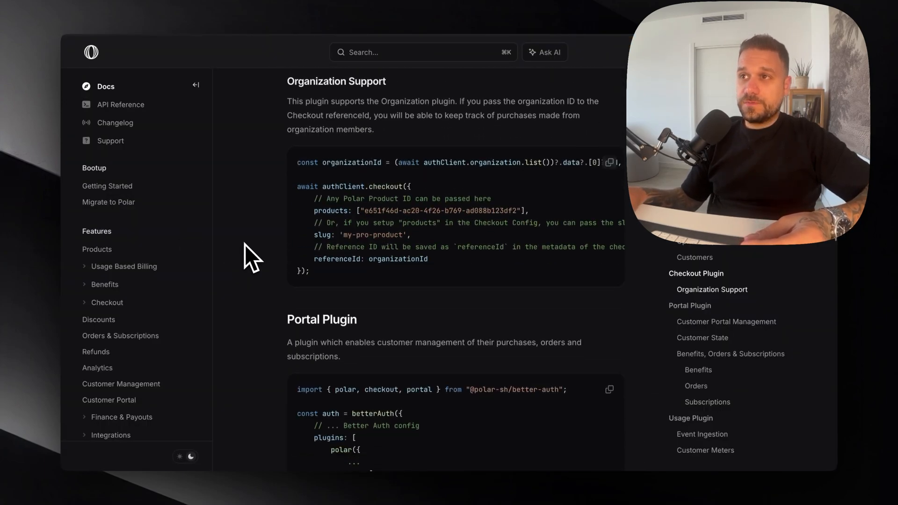
{"action": "scroll", "scroll_direction": "down", "scroll_amount": 3}
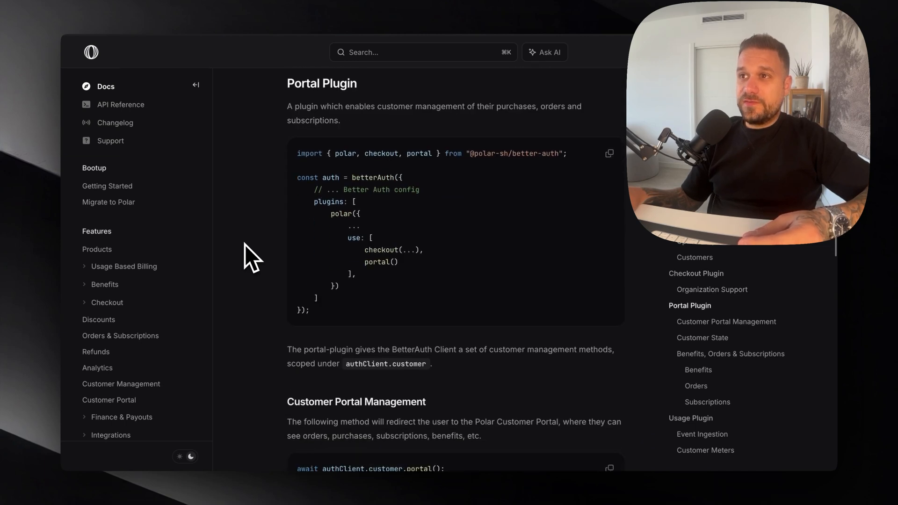
{"action": "scroll", "scroll_direction": "down", "scroll_amount": 3}
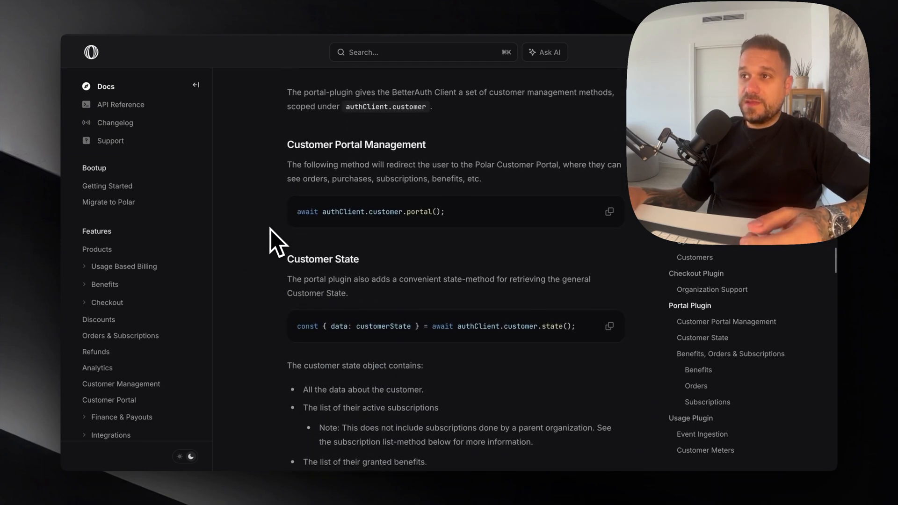
{"action": "scroll", "scroll_direction": "down", "scroll_amount": 3}
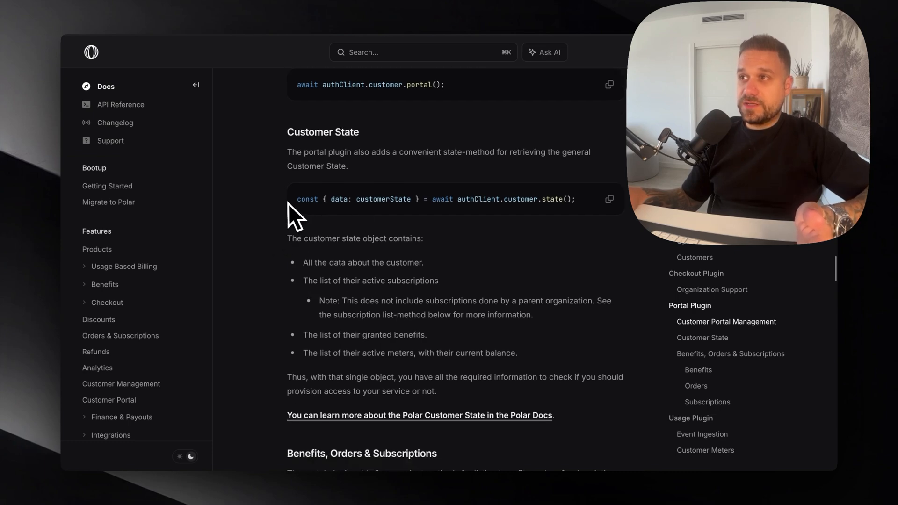
{"action": "scroll", "scroll_direction": "down", "scroll_amount": 3}
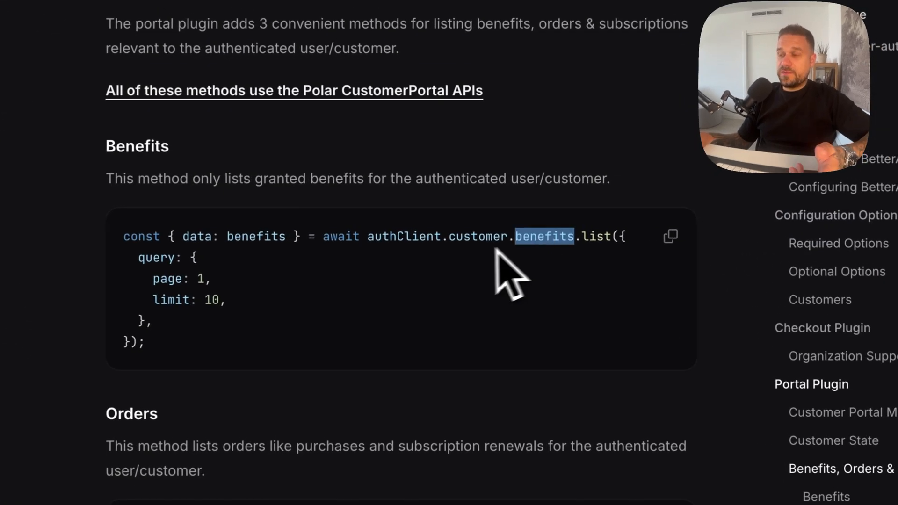
{"action": "scroll", "scroll_direction": "down", "scroll_amount": 3}
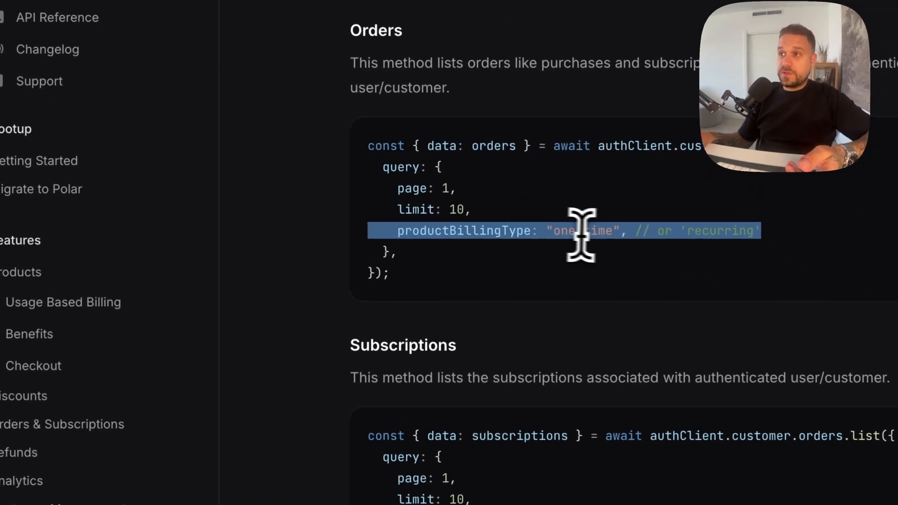
{"action": "mouse_move", "coordinate": [464, 304]}
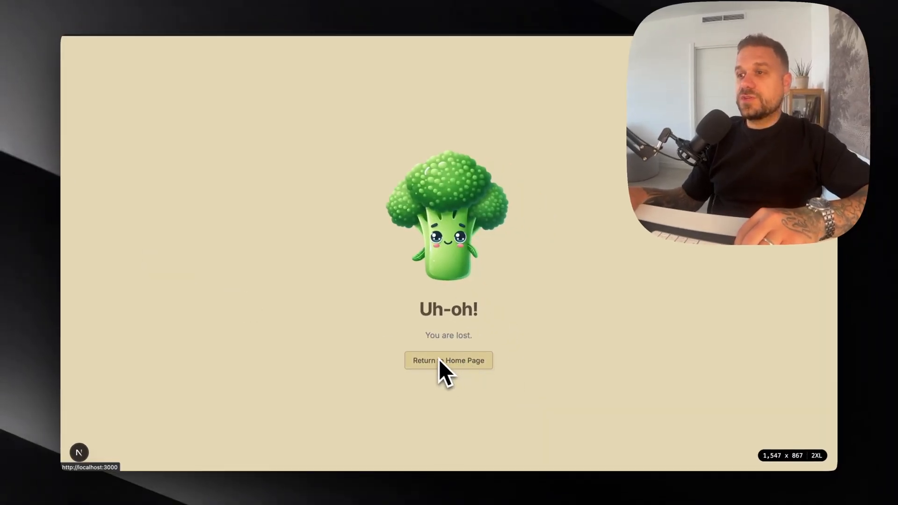
Return home, enter the meal planner dashboard, and open Buy Tokens to view purchase history
{"action": "left_click", "coordinate": [449, 360]}
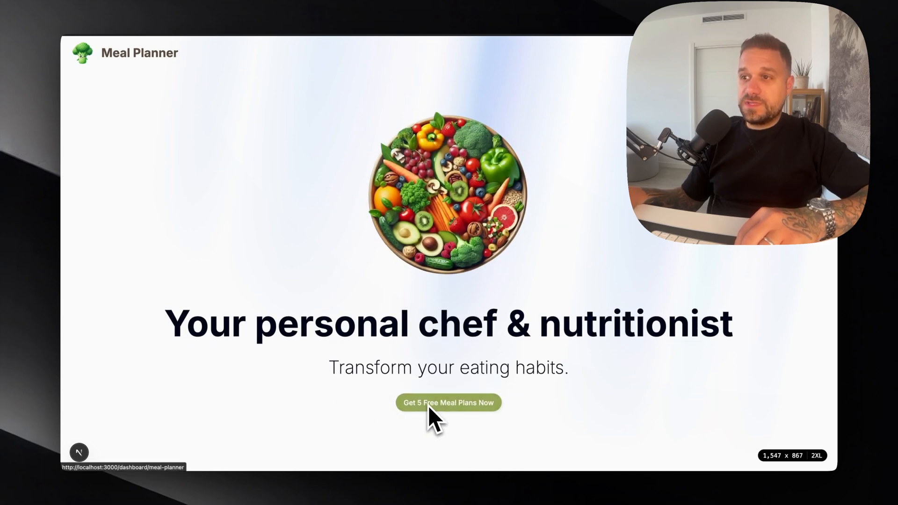
{"action": "left_click", "coordinate": [449, 403]}
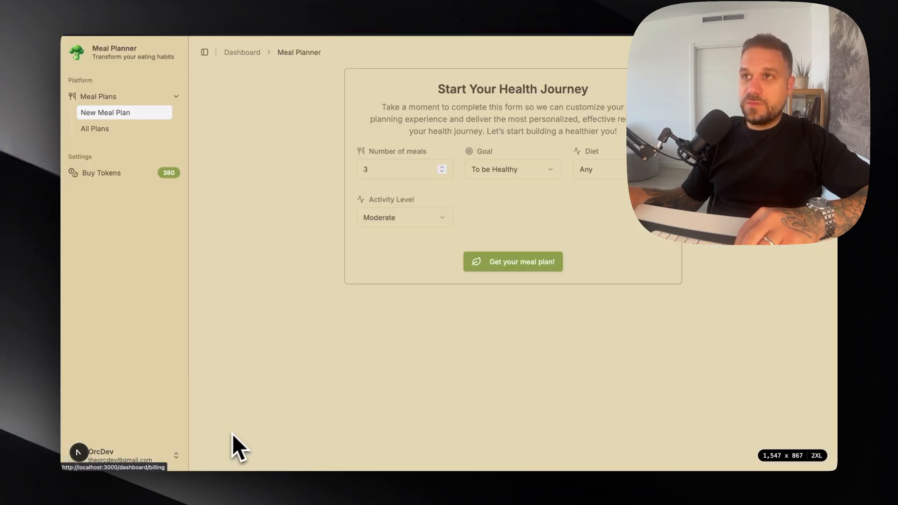
{"action": "mouse_move", "coordinate": [265, 129]}
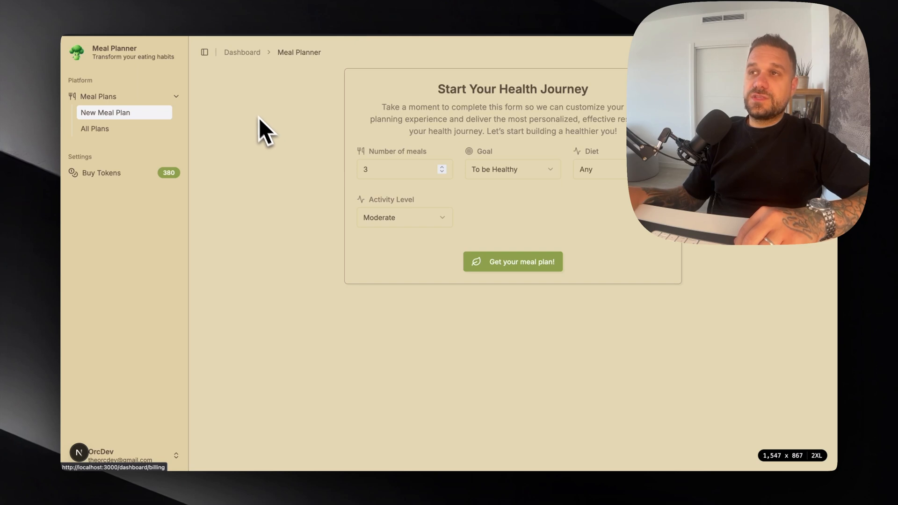
{"action": "left_click", "coordinate": [101, 172]}
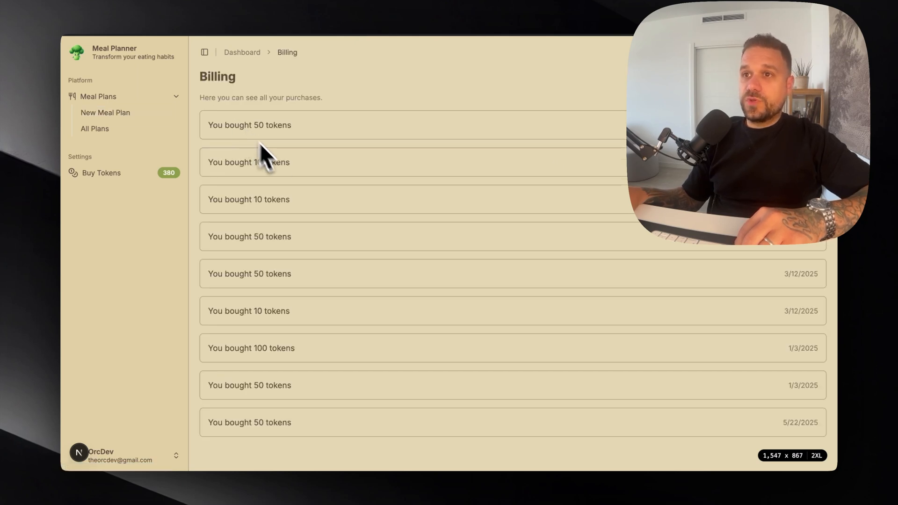
{"action": "mouse_move", "coordinate": [303, 194]}
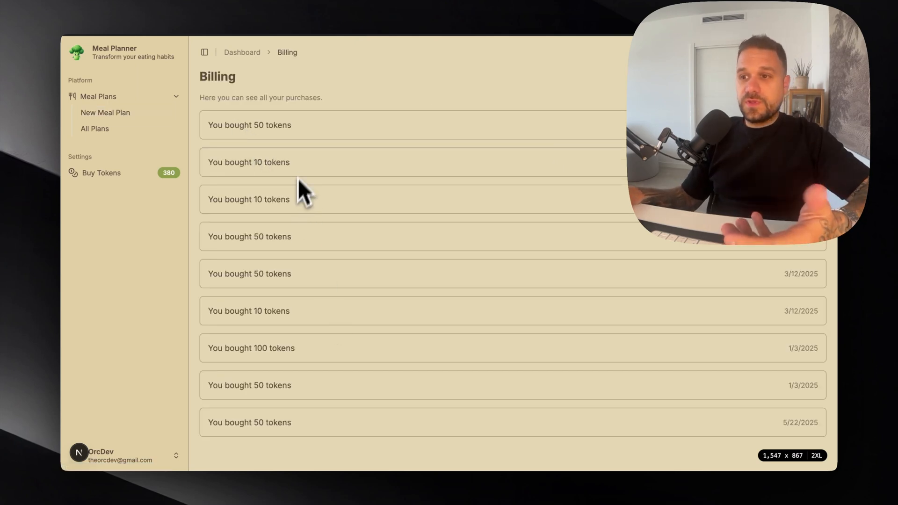
{"action": "mouse_move", "coordinate": [390, 464]}
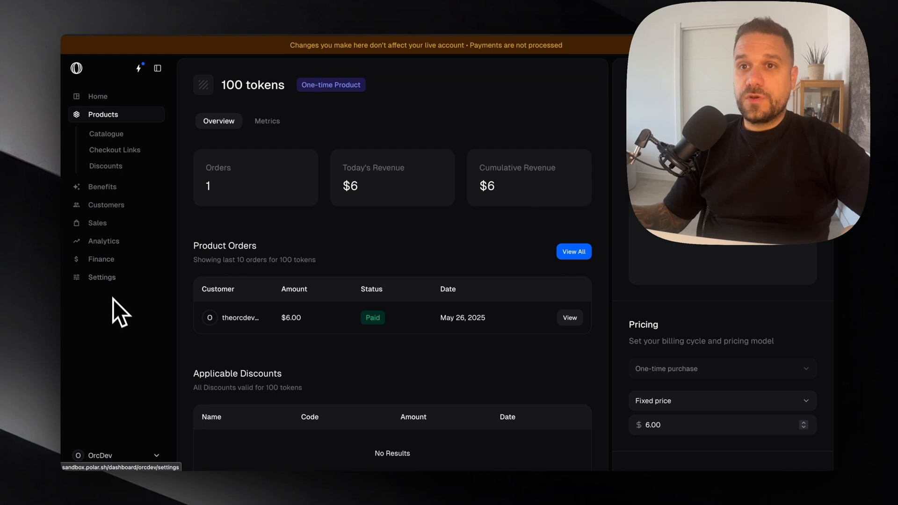
Open Settings > Webhooks, preview the Add Endpoint form, and close it without saving
{"action": "left_click", "coordinate": [102, 277]}
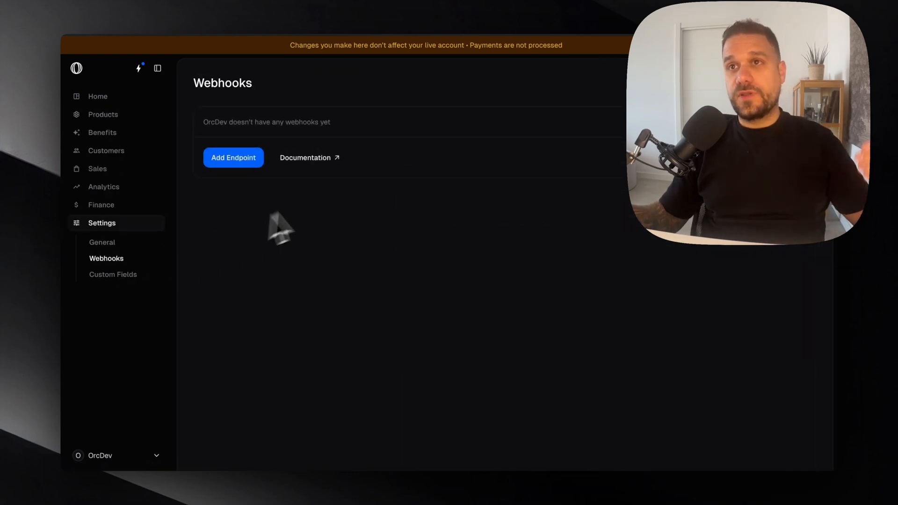
{"action": "mouse_move", "coordinate": [357, 235]}
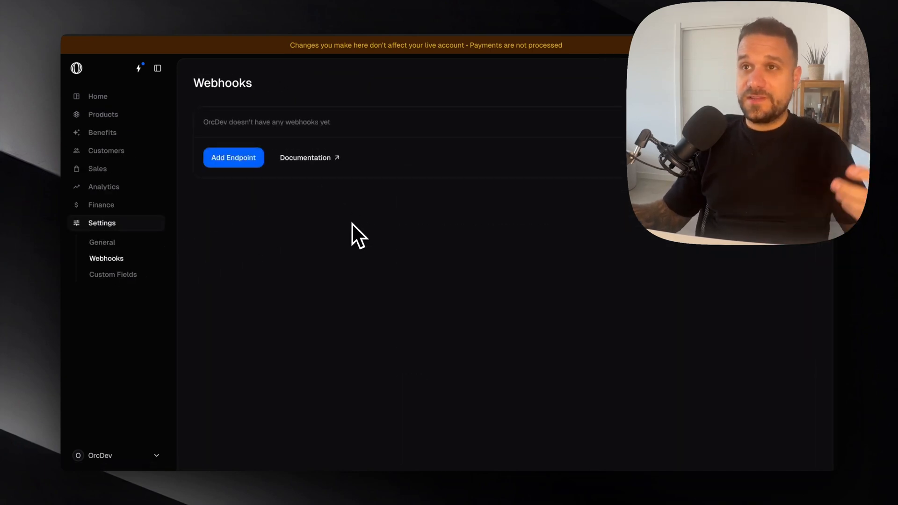
{"action": "left_click", "coordinate": [233, 157]}
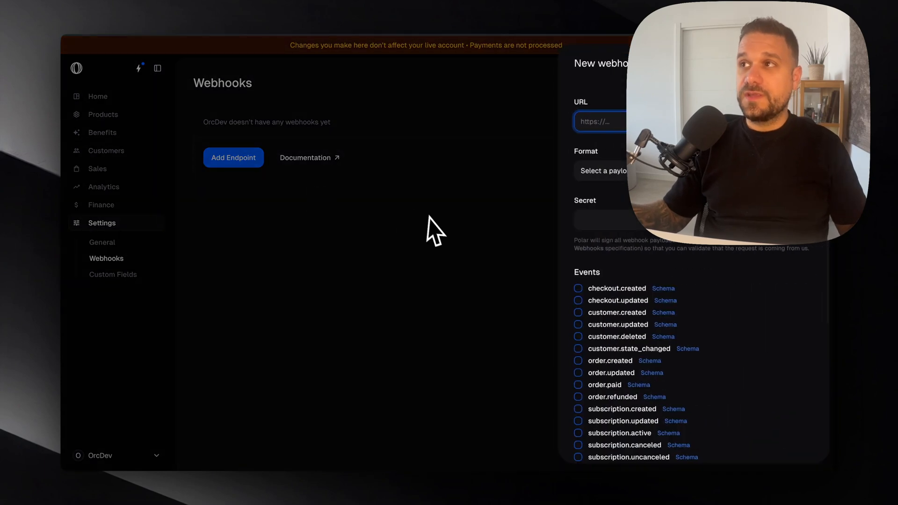
{"action": "left_click", "coordinate": [599, 122]}
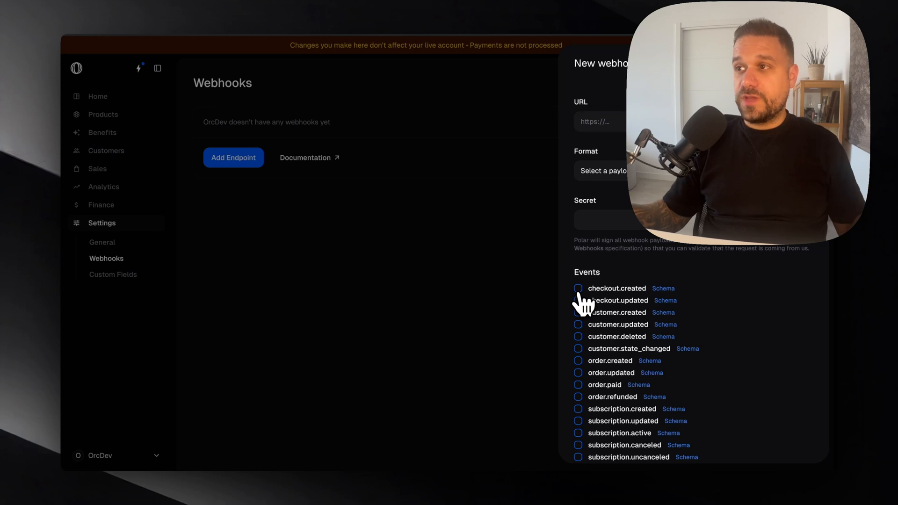
{"action": "left_click", "coordinate": [577, 288]}
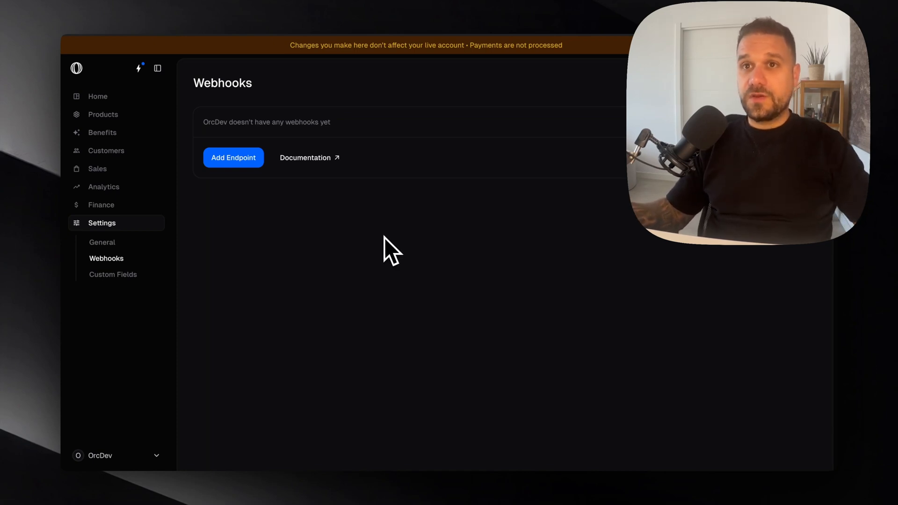
{"action": "mouse_move", "coordinate": [381, 237]}
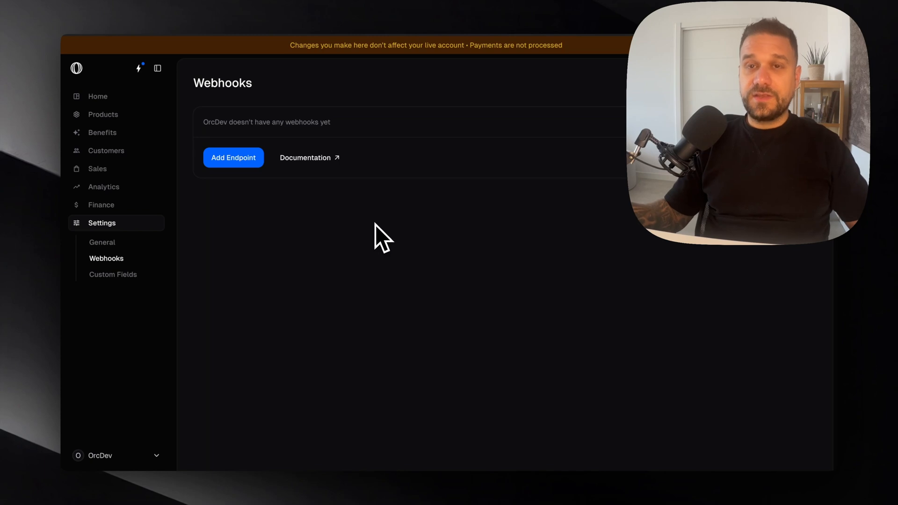
{"action": "mouse_move", "coordinate": [345, 242]}
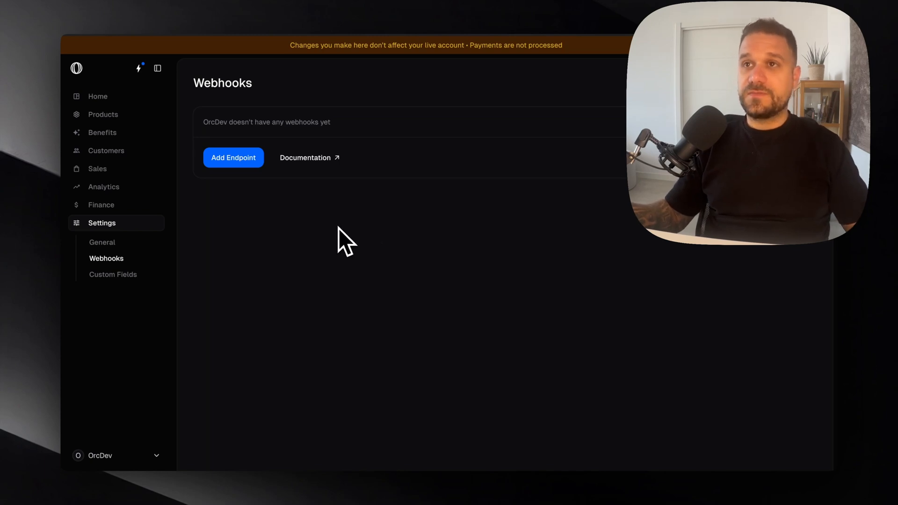